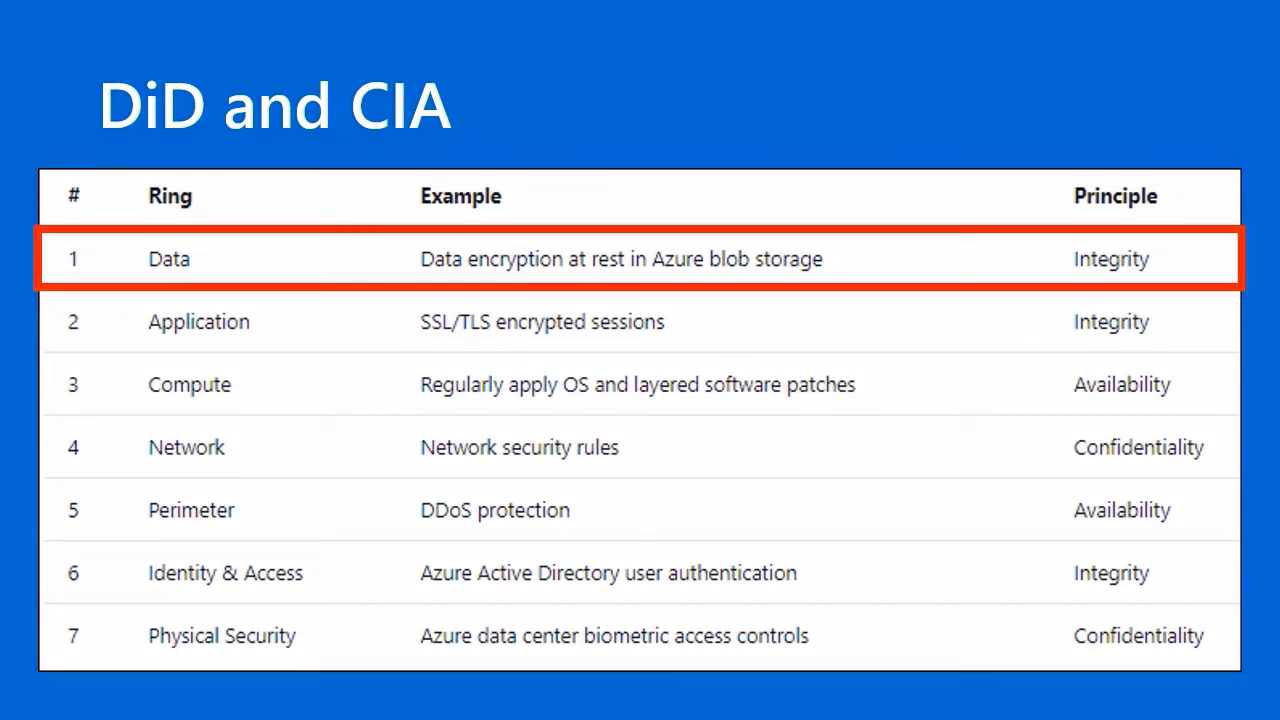
# - Open storage account instructor704 and find its Encryption settings via the 'encryp' menu search
pyautogui.press('Right')
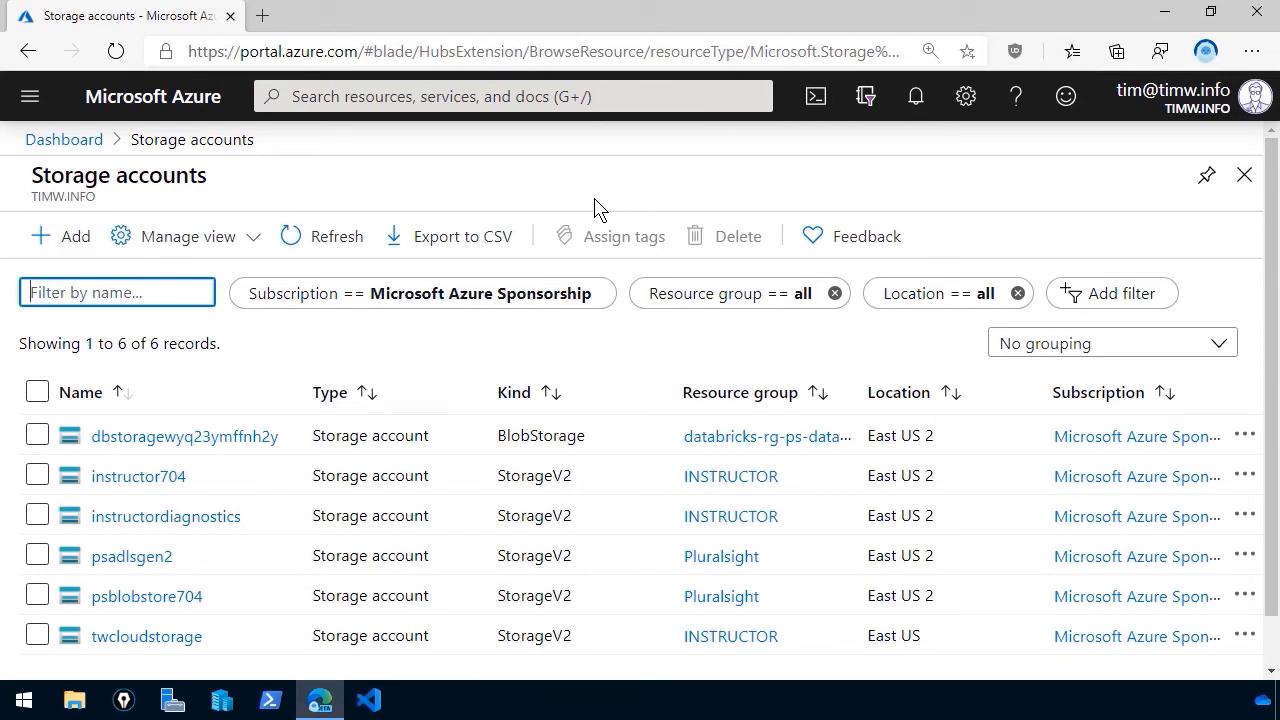
pyautogui.moveTo(138, 476)
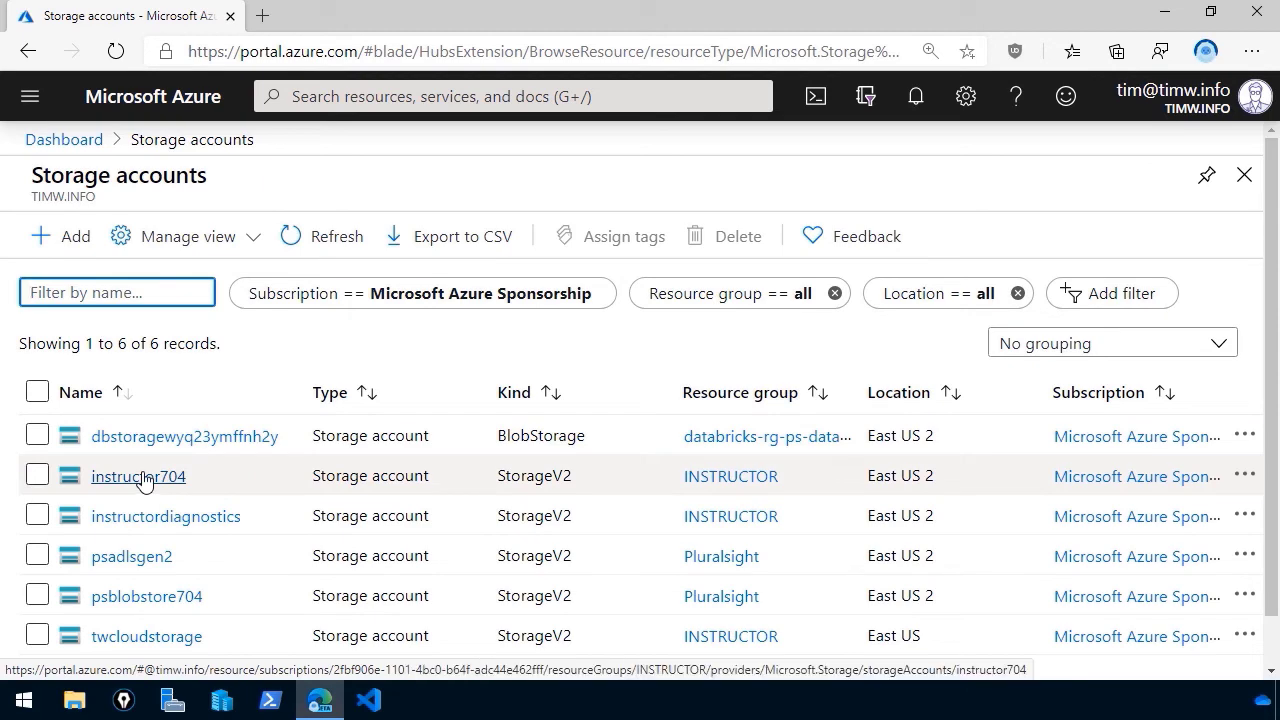
pyautogui.click(137, 476)
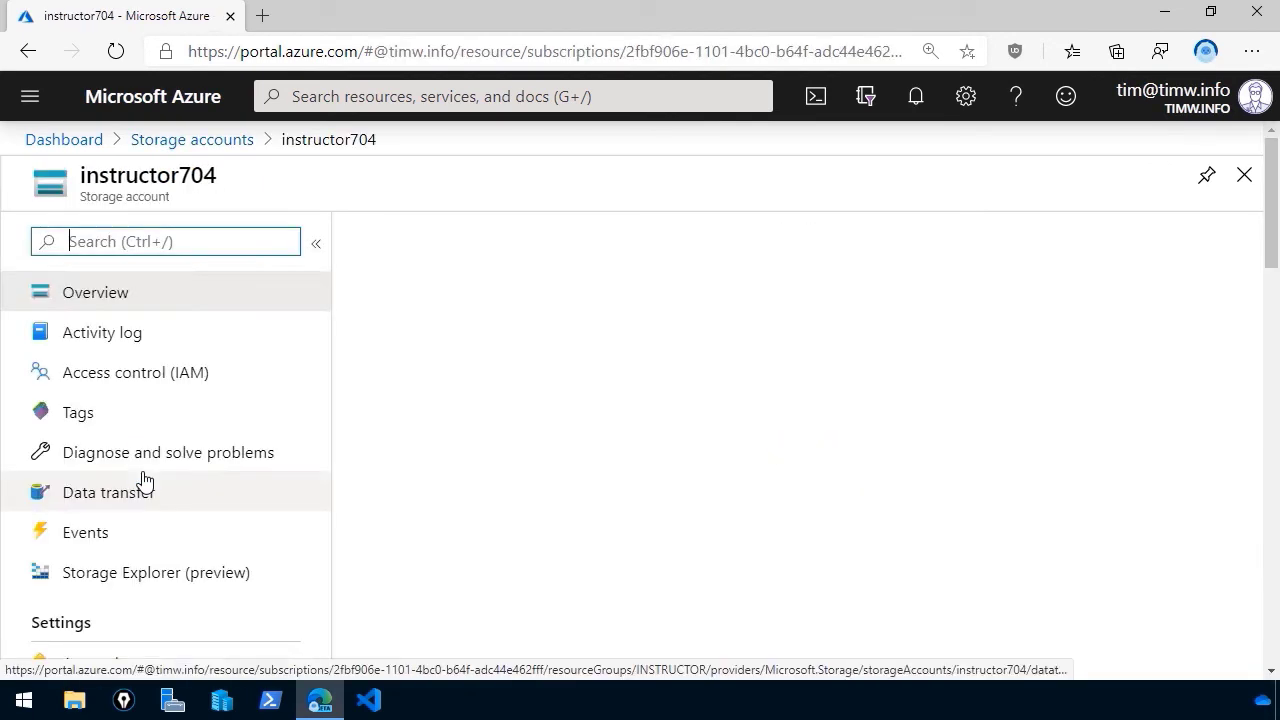
pyautogui.click(94, 291)
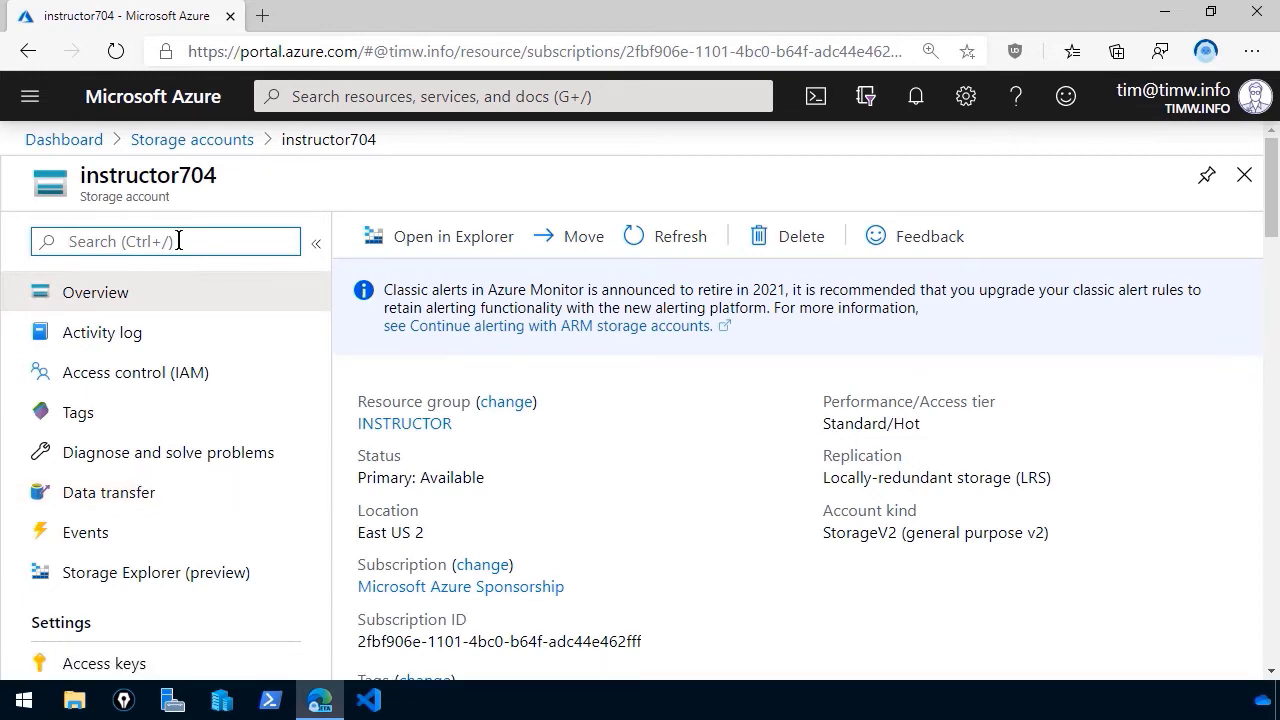
pyautogui.write('encryp')
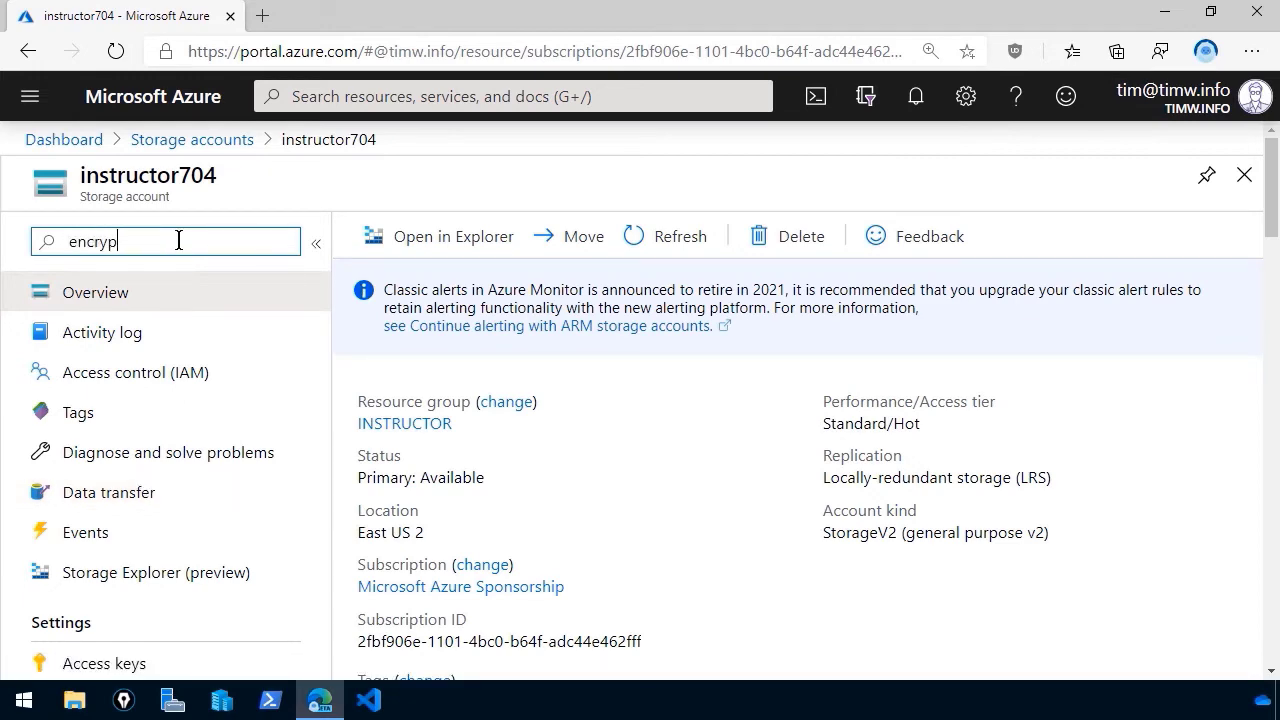
pyautogui.click(100, 333)
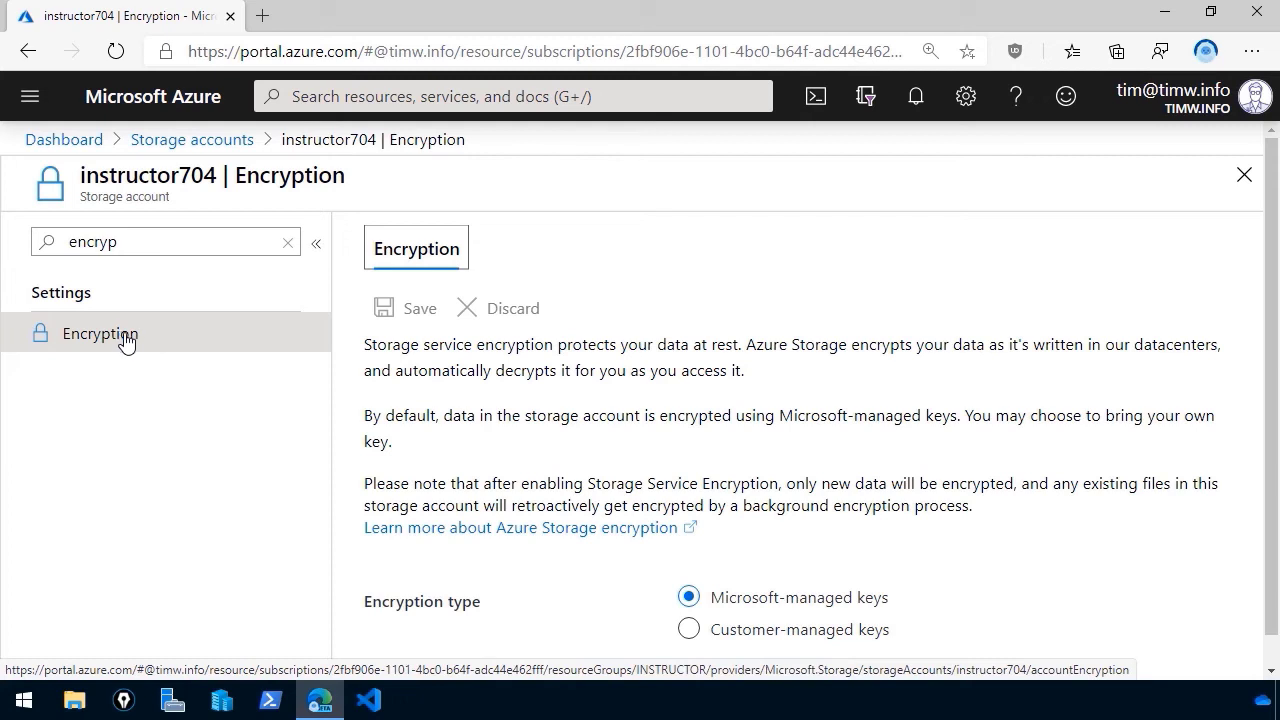
pyautogui.moveTo(142, 345)
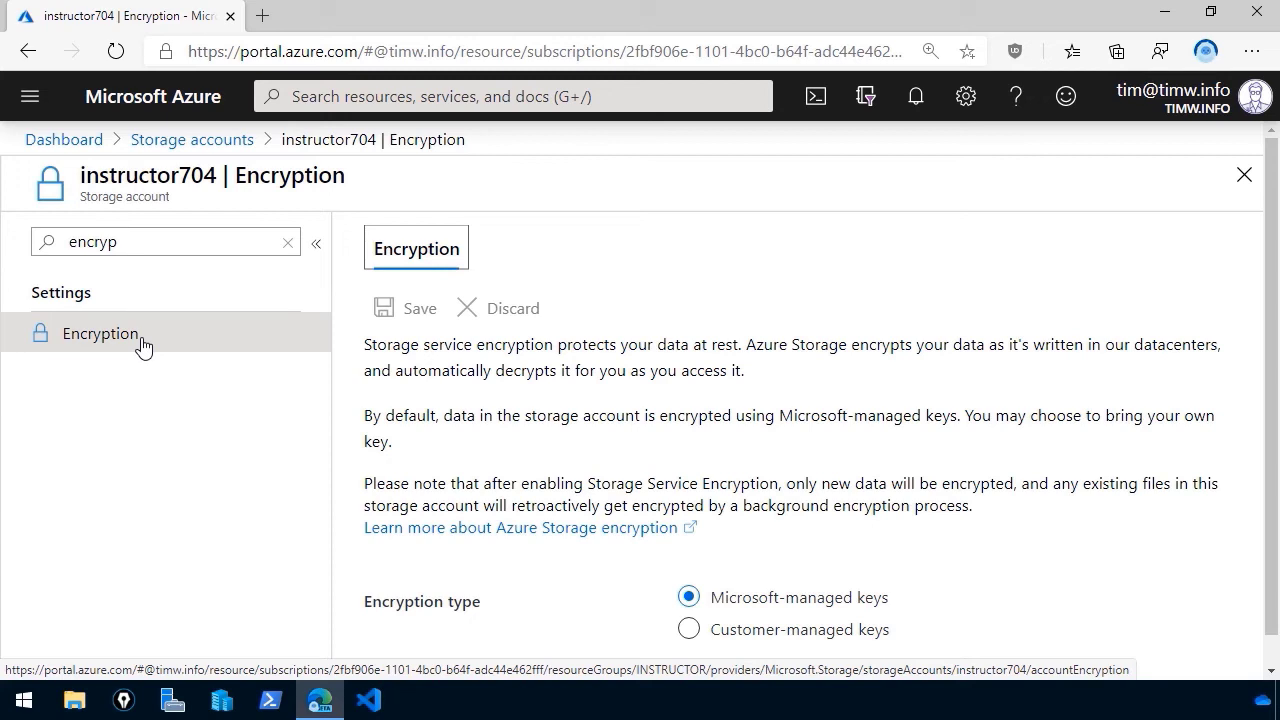
pyautogui.moveTo(446, 358)
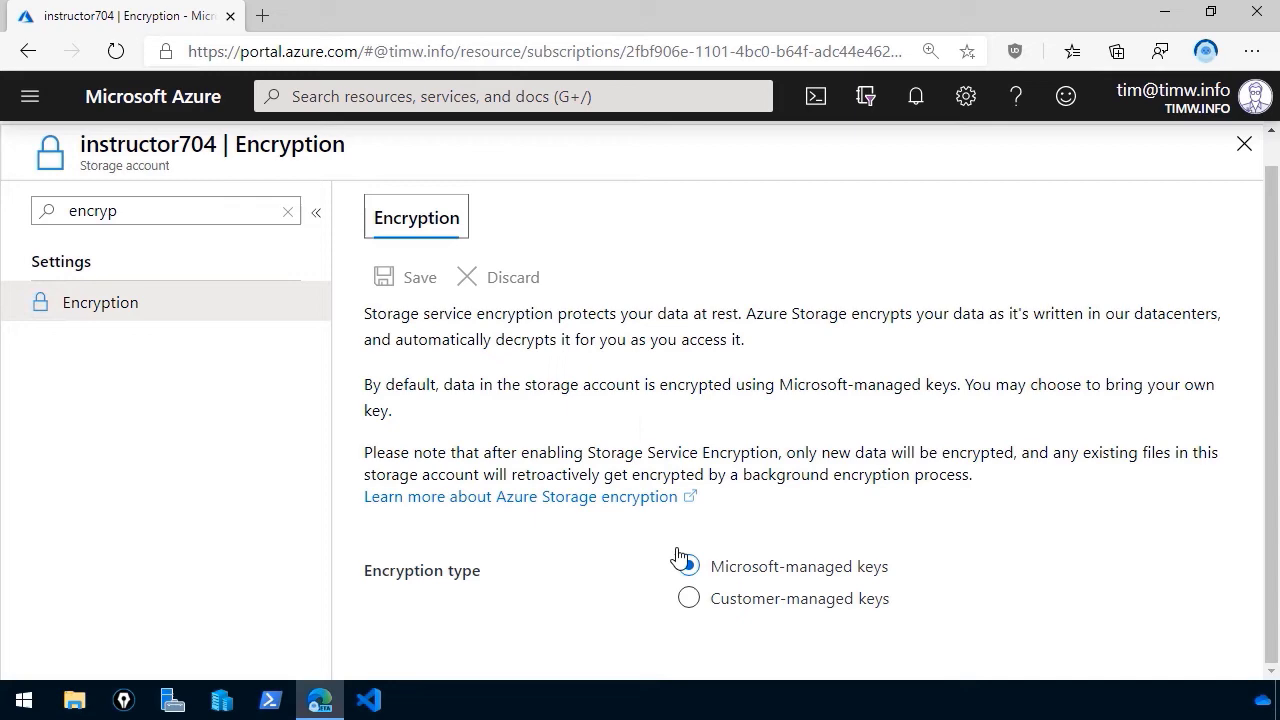
# - Preview the customer-managed key options, then return to Microsoft-managed keys
pyautogui.click(688, 598)
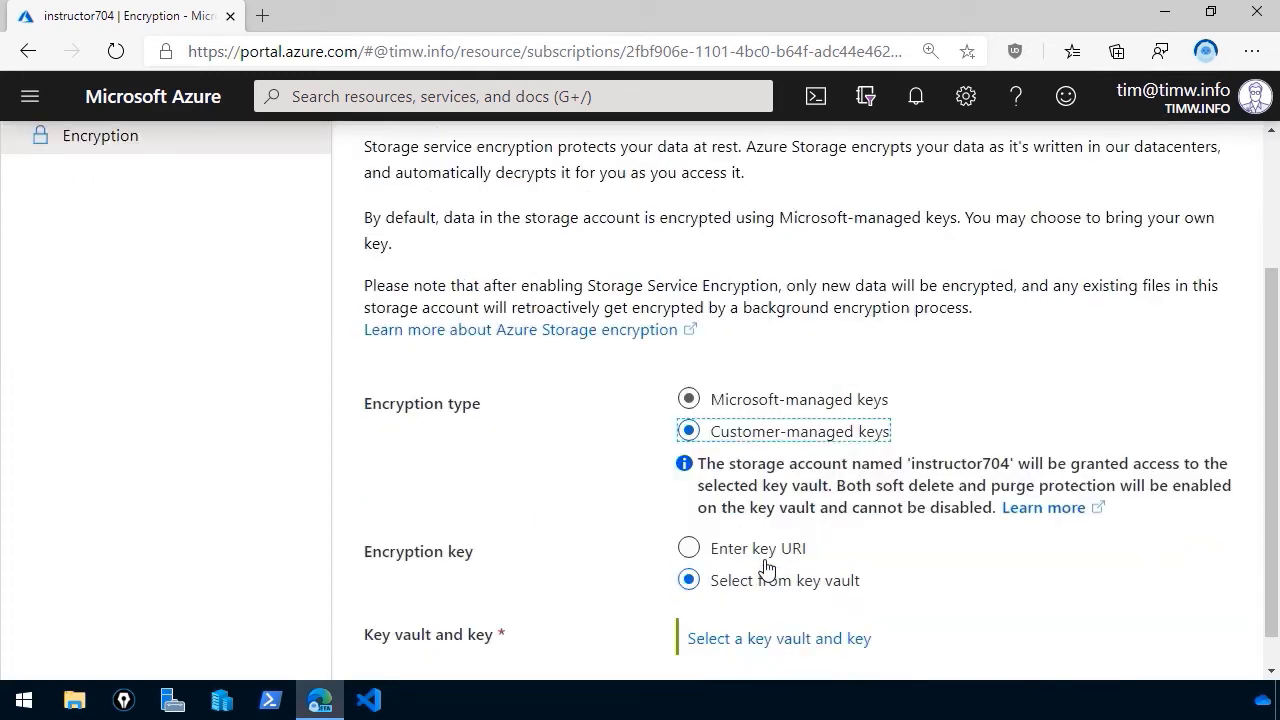
pyautogui.scroll(-3)
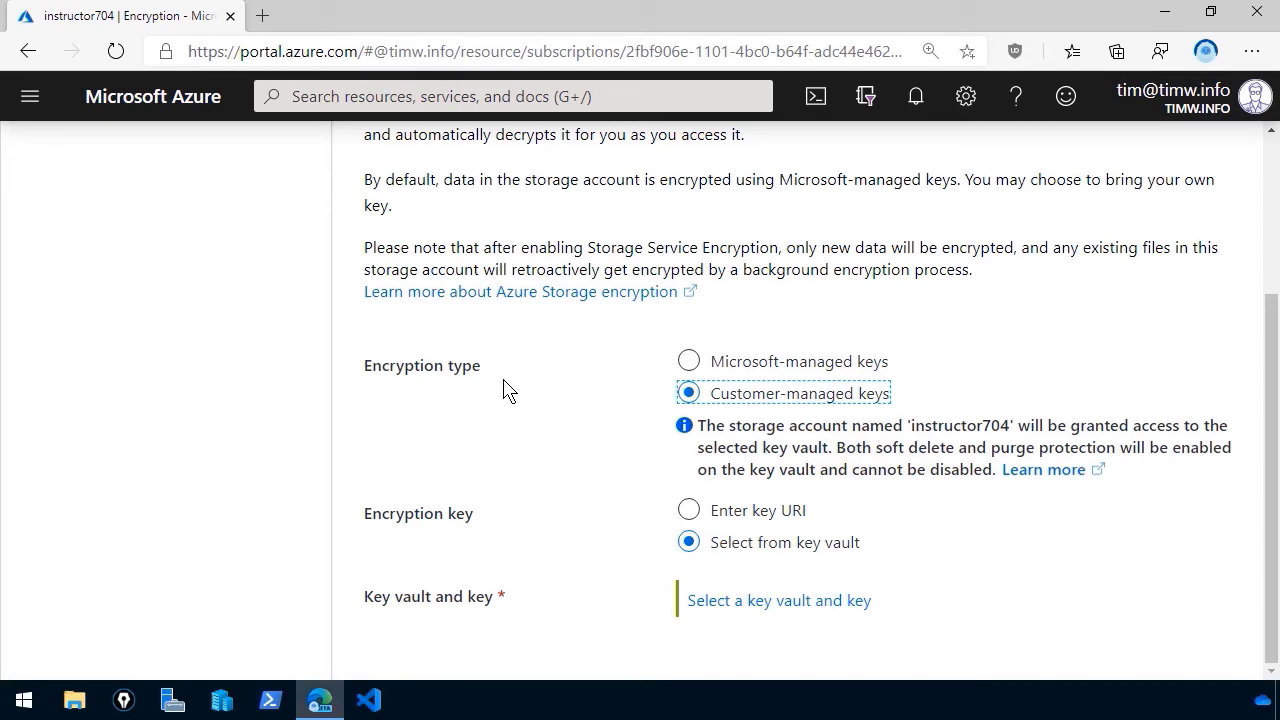
pyautogui.moveTo(805, 560)
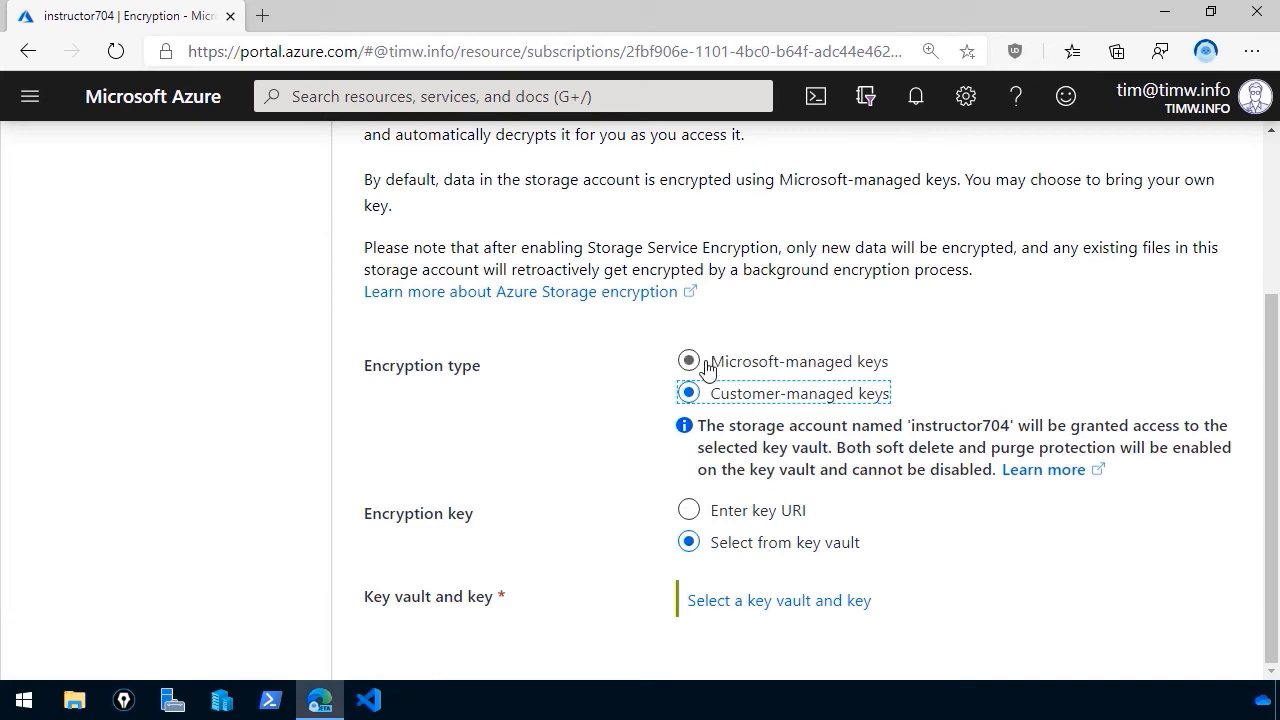
pyautogui.click(689, 361)
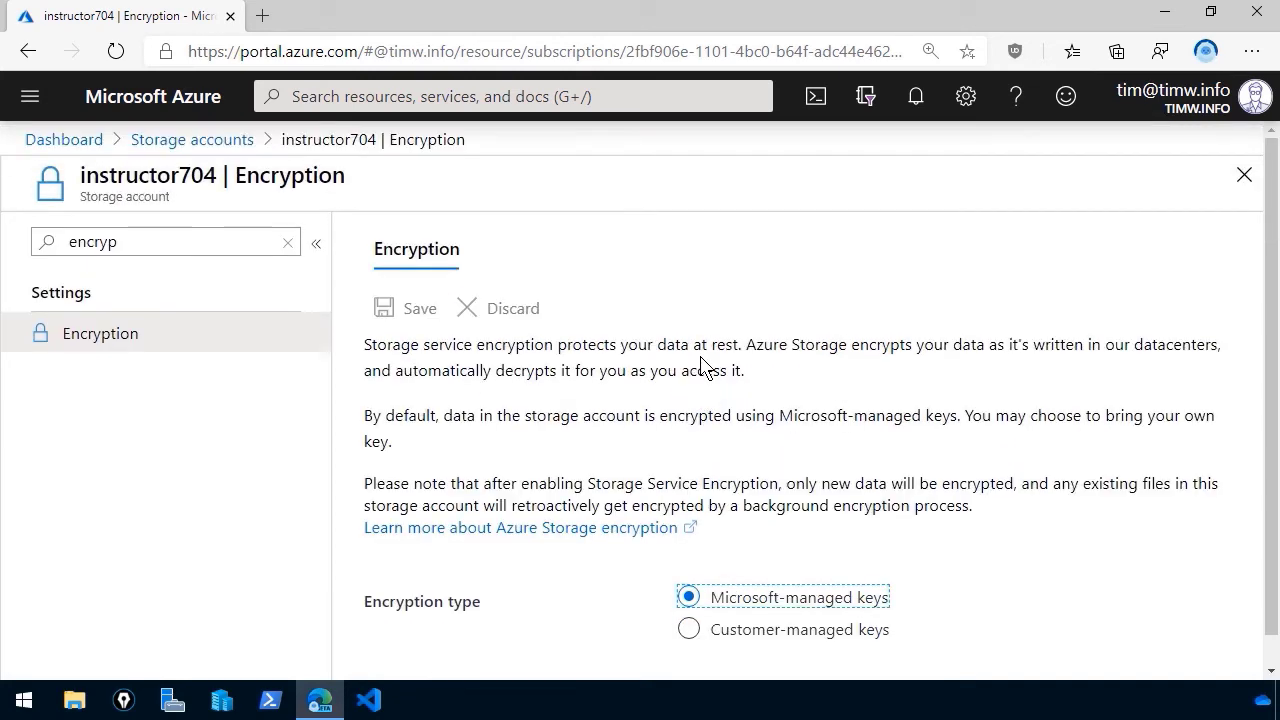
# - Review the Properties blob, file and queue endpoints, then search settings for 'config'
pyautogui.click(288, 242)
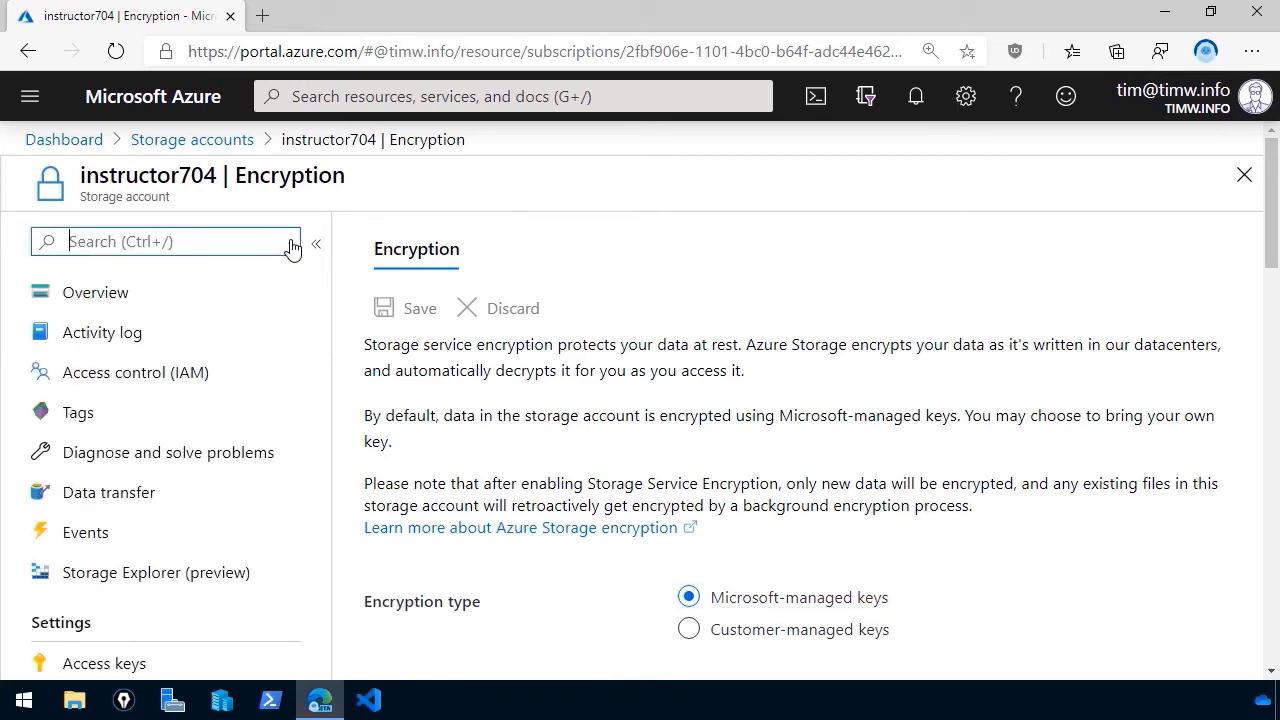
pyautogui.write('proper')
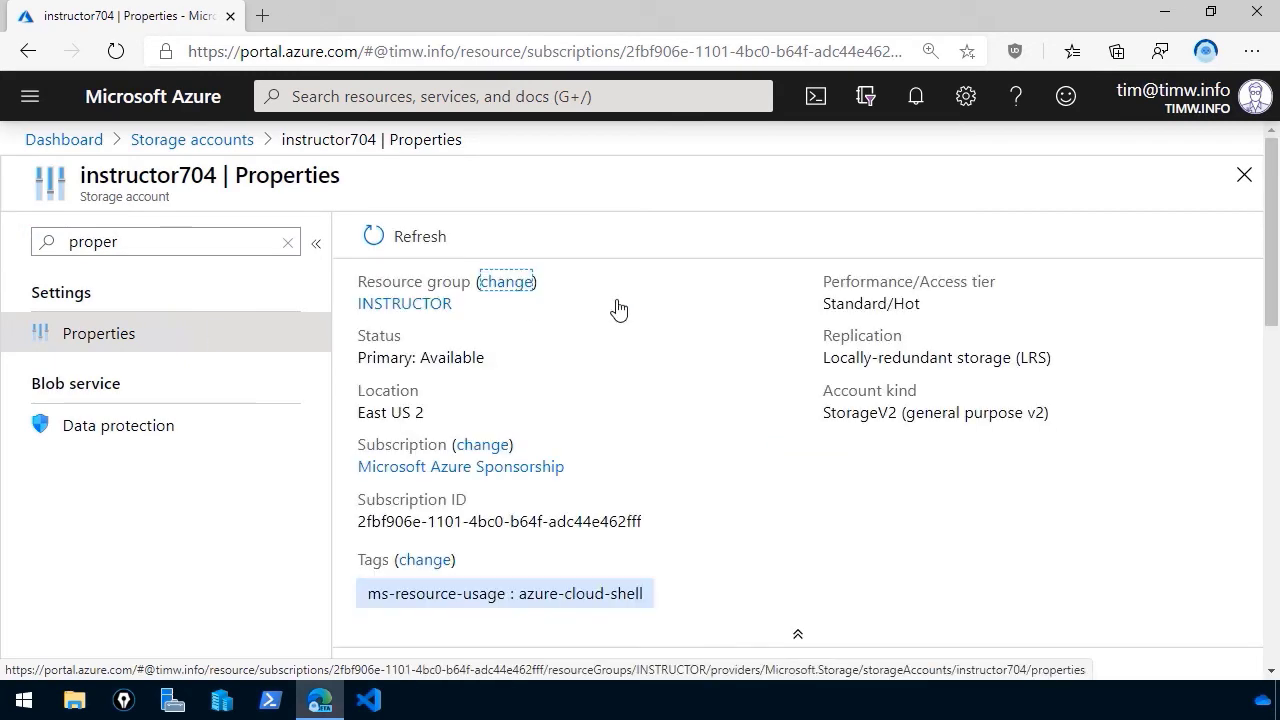
pyautogui.scroll(-3)
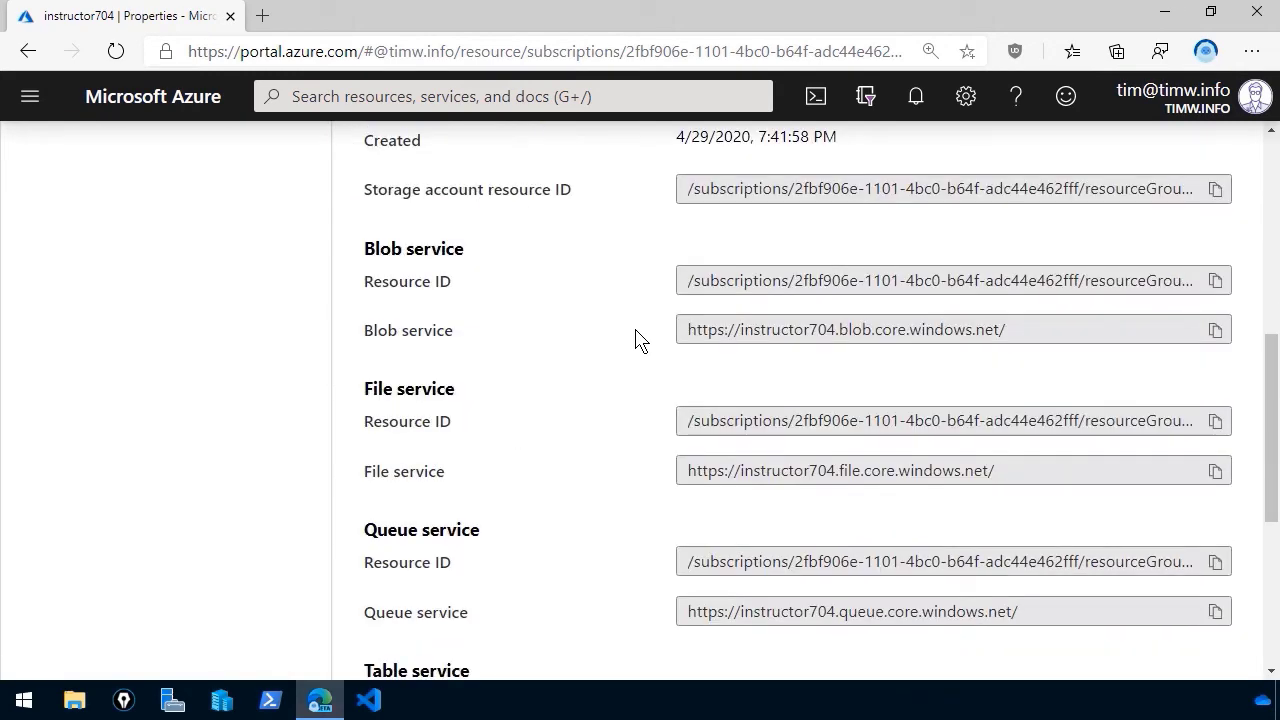
pyautogui.moveTo(615, 418)
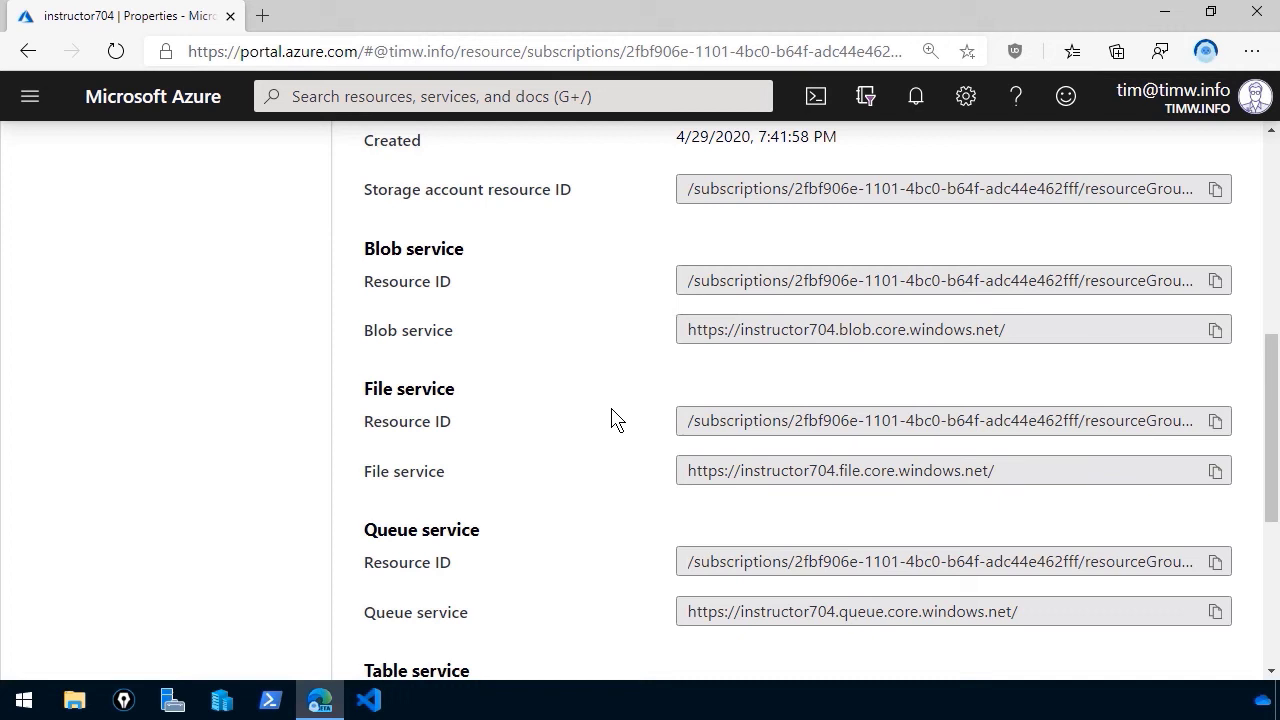
pyautogui.moveTo(760, 329)
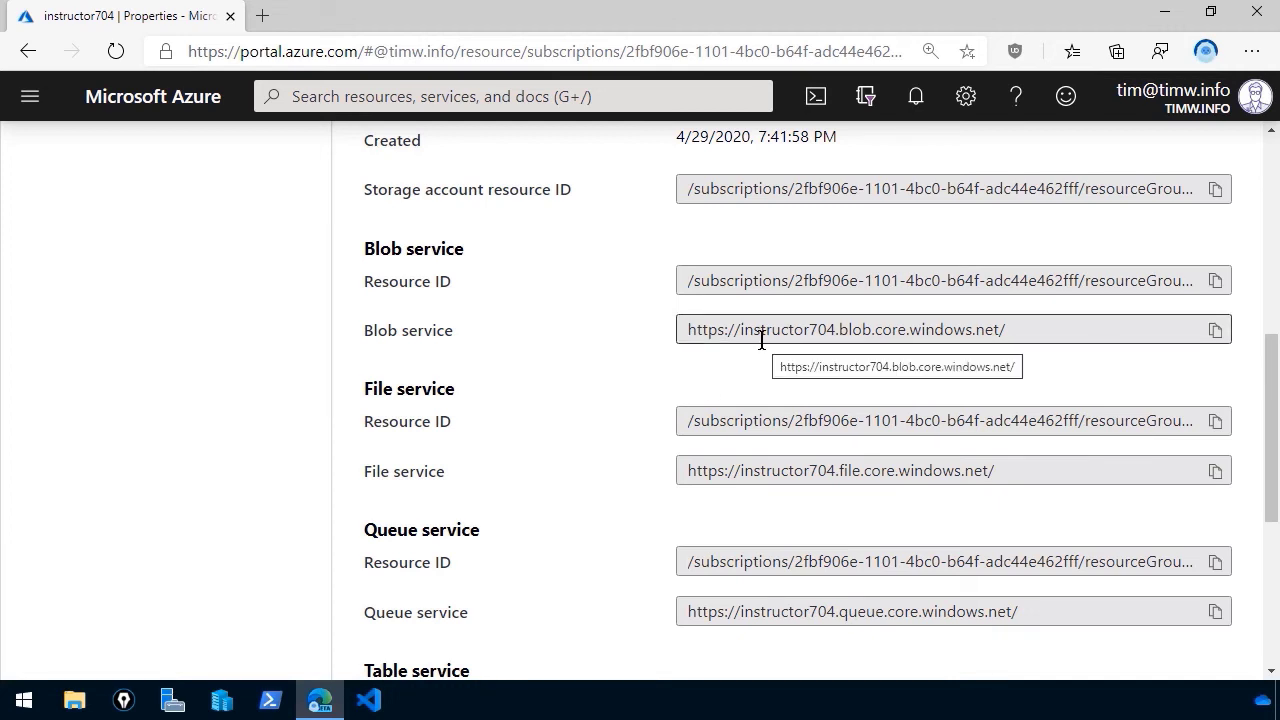
pyautogui.moveTo(763, 366)
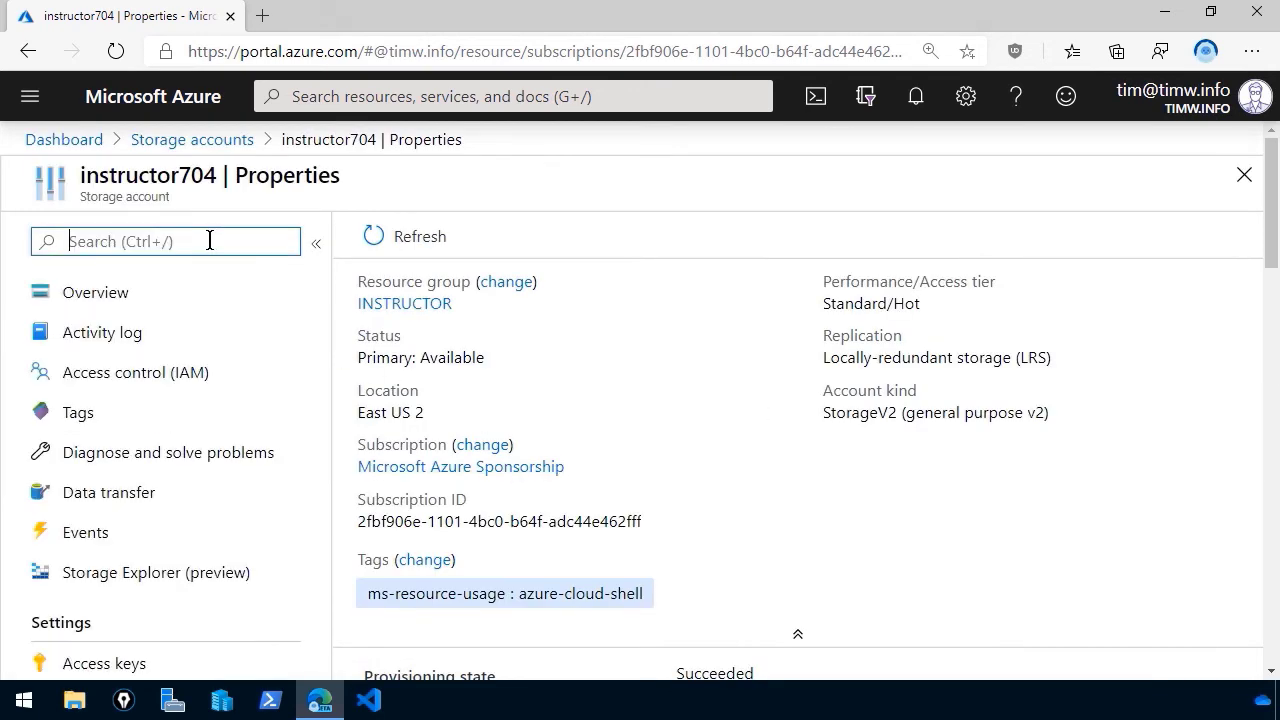
pyautogui.write('config')
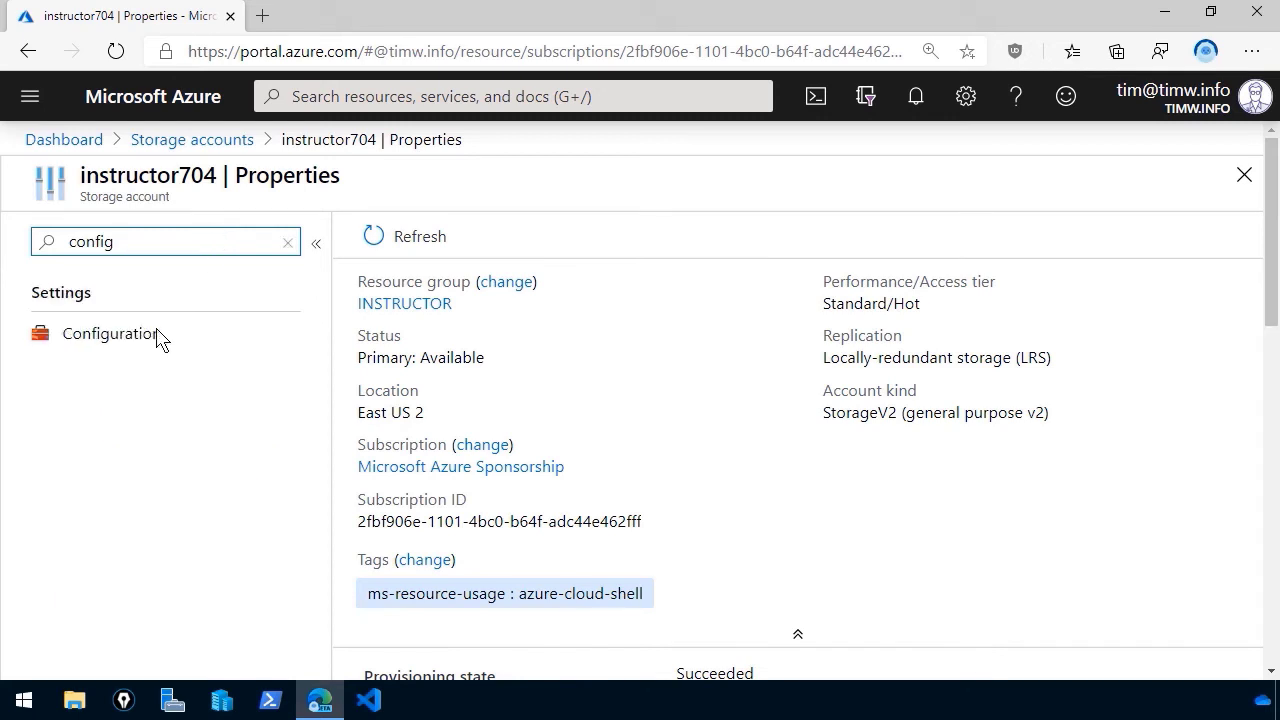
pyautogui.click(110, 333)
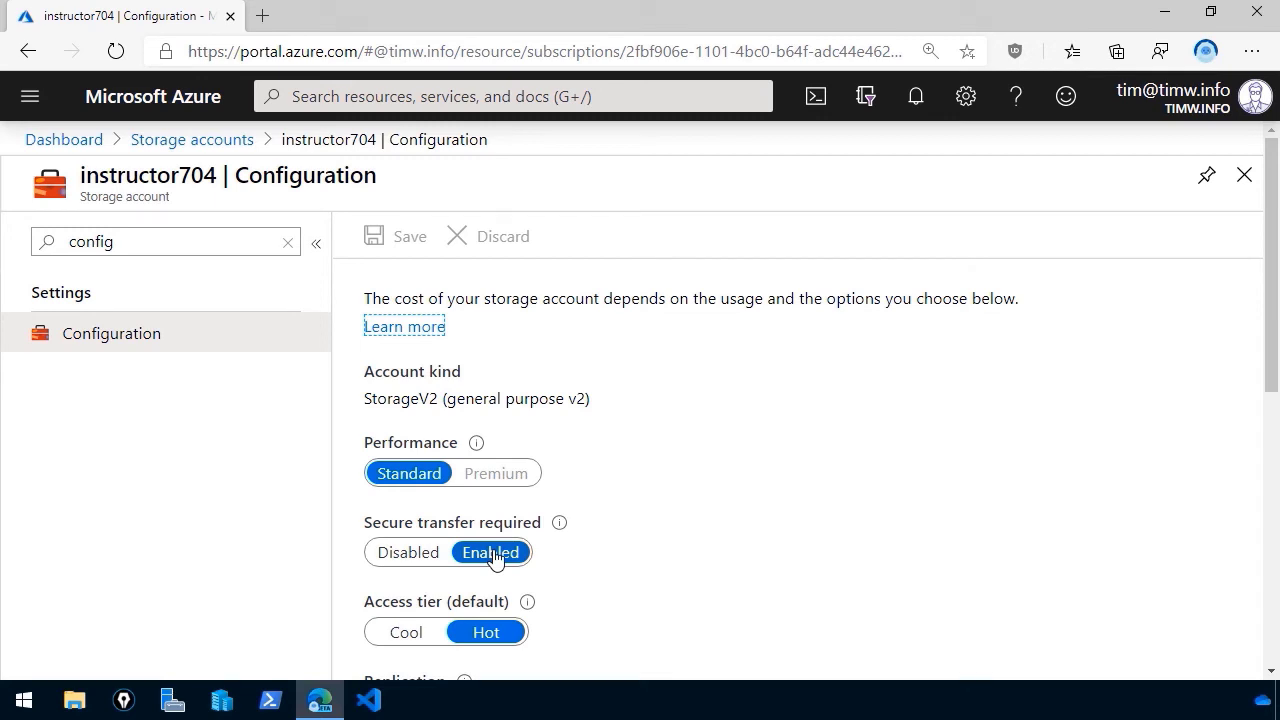
pyautogui.moveTo(295, 248)
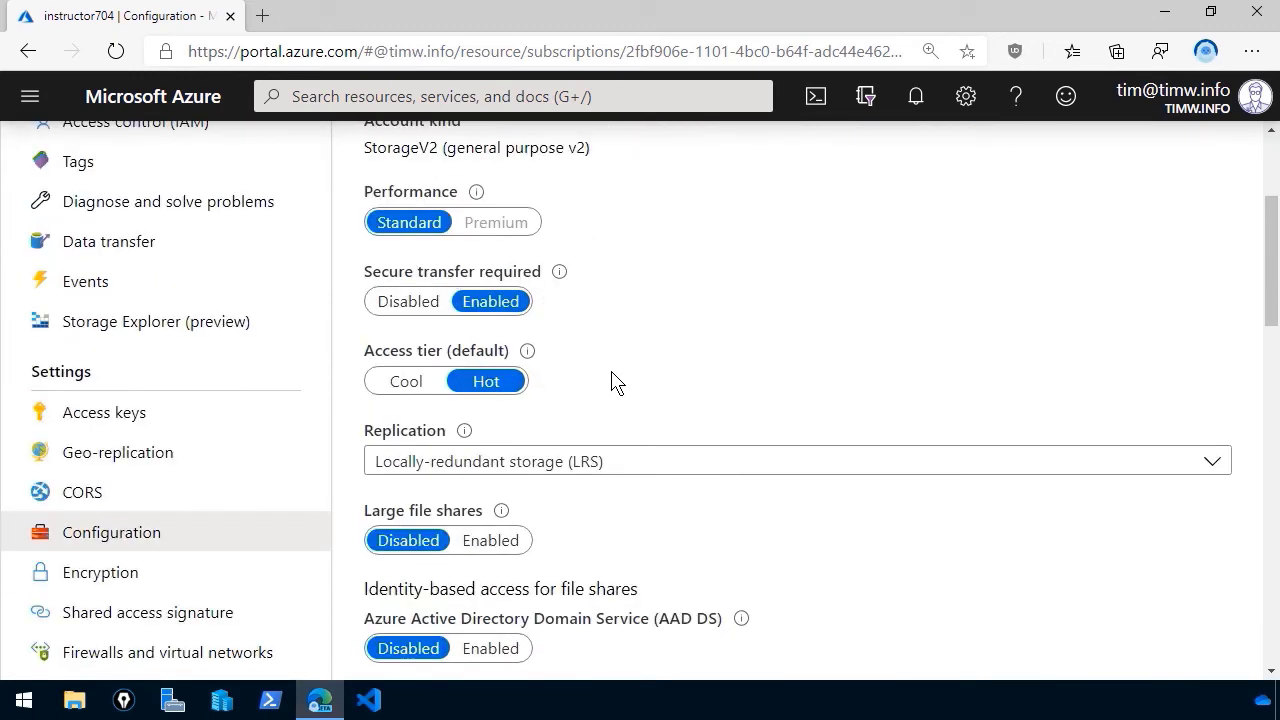
pyautogui.scroll(-3)
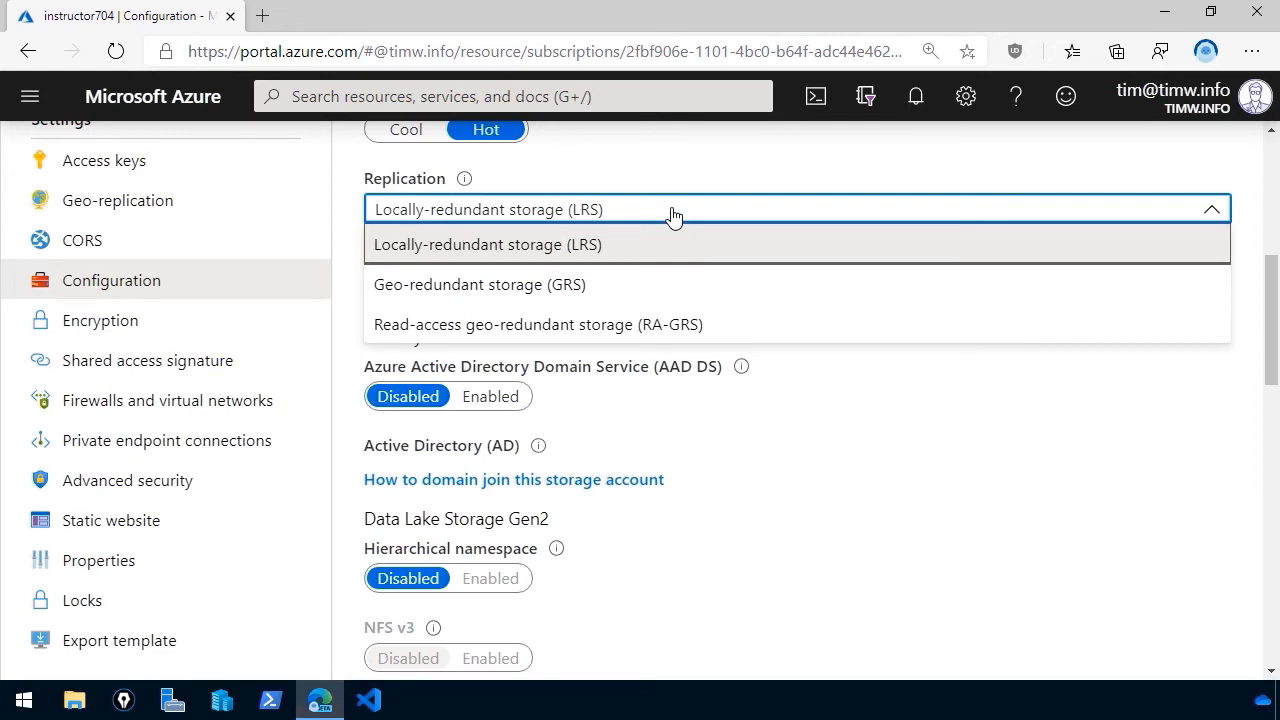
pyautogui.moveTo(660, 230)
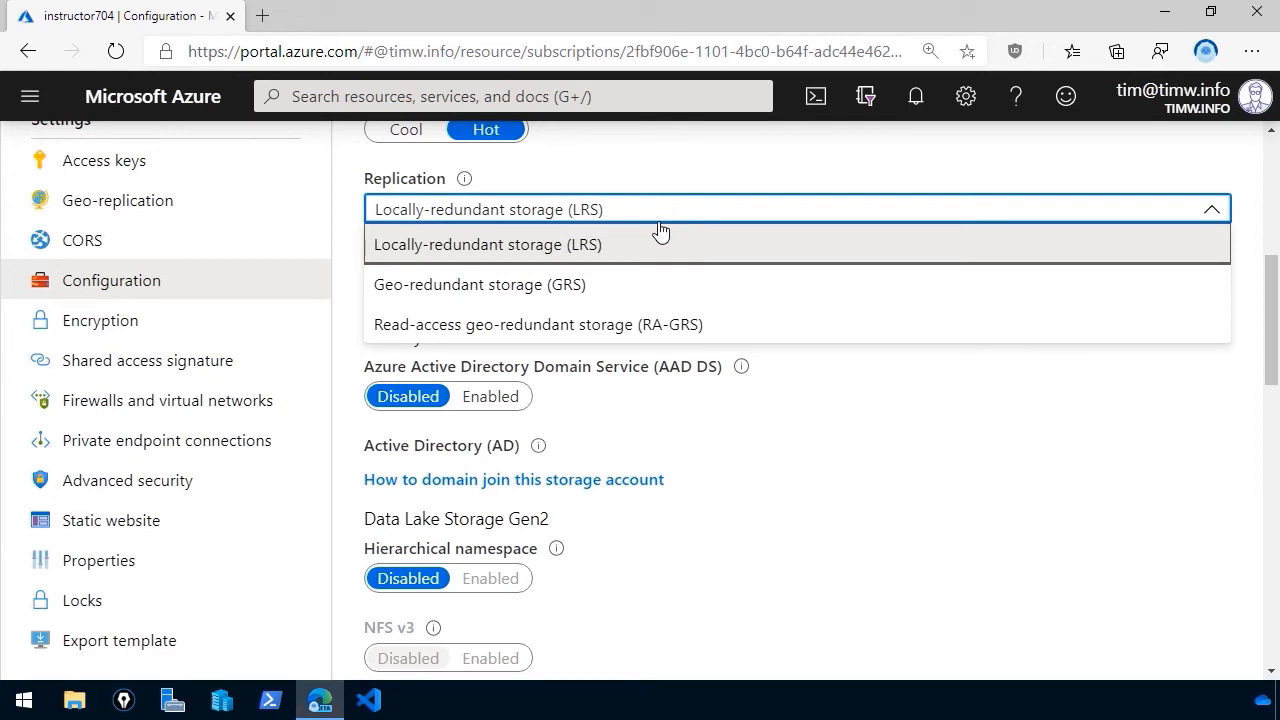
pyautogui.moveTo(646, 251)
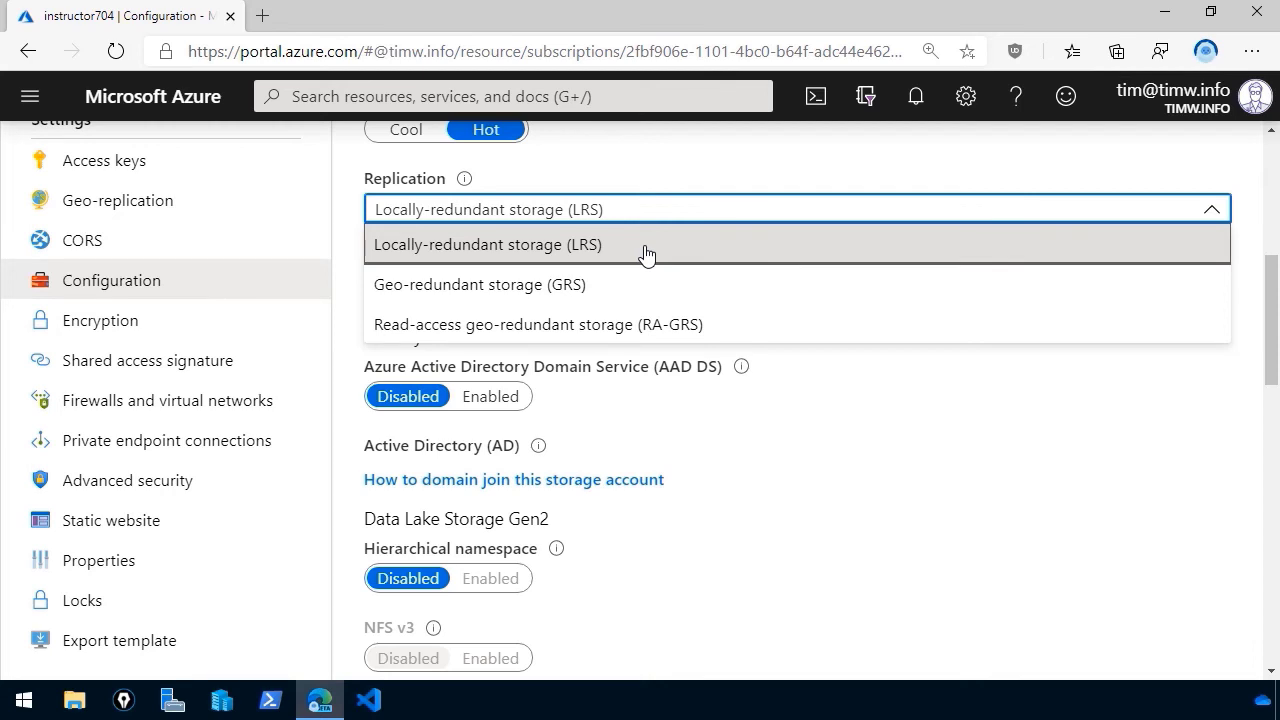
pyautogui.moveTo(645, 299)
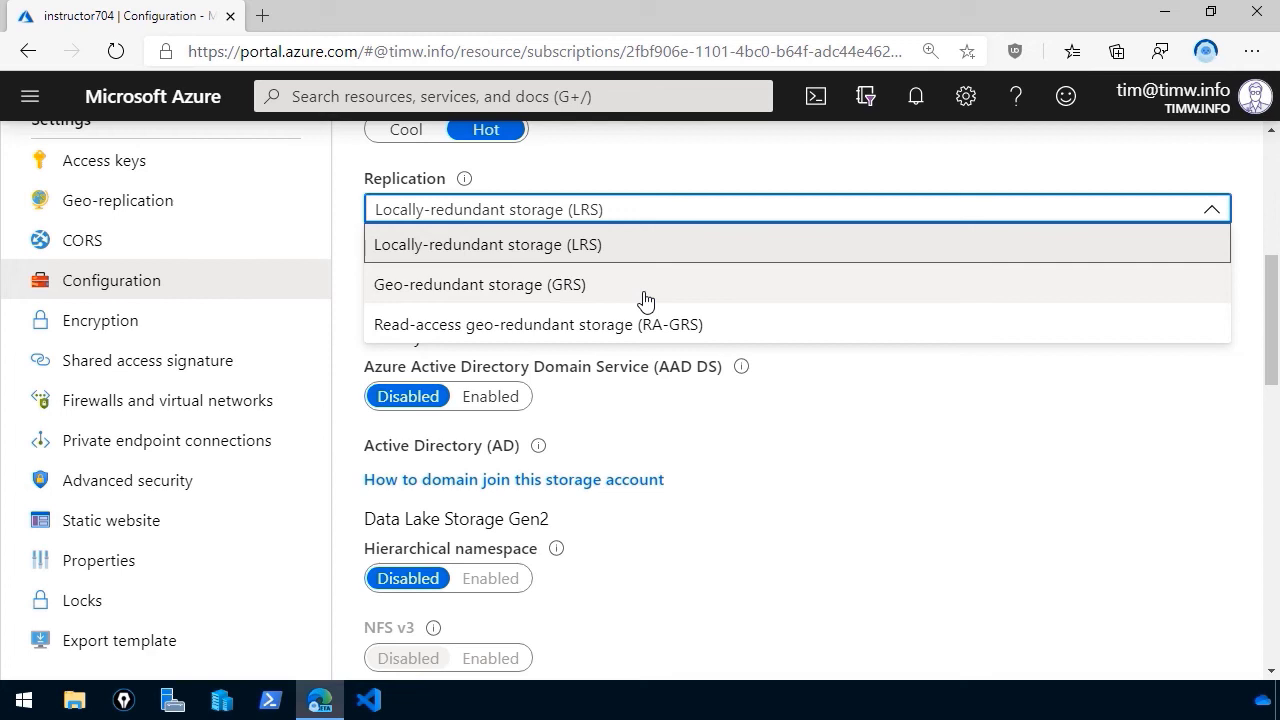
pyautogui.moveTo(645, 330)
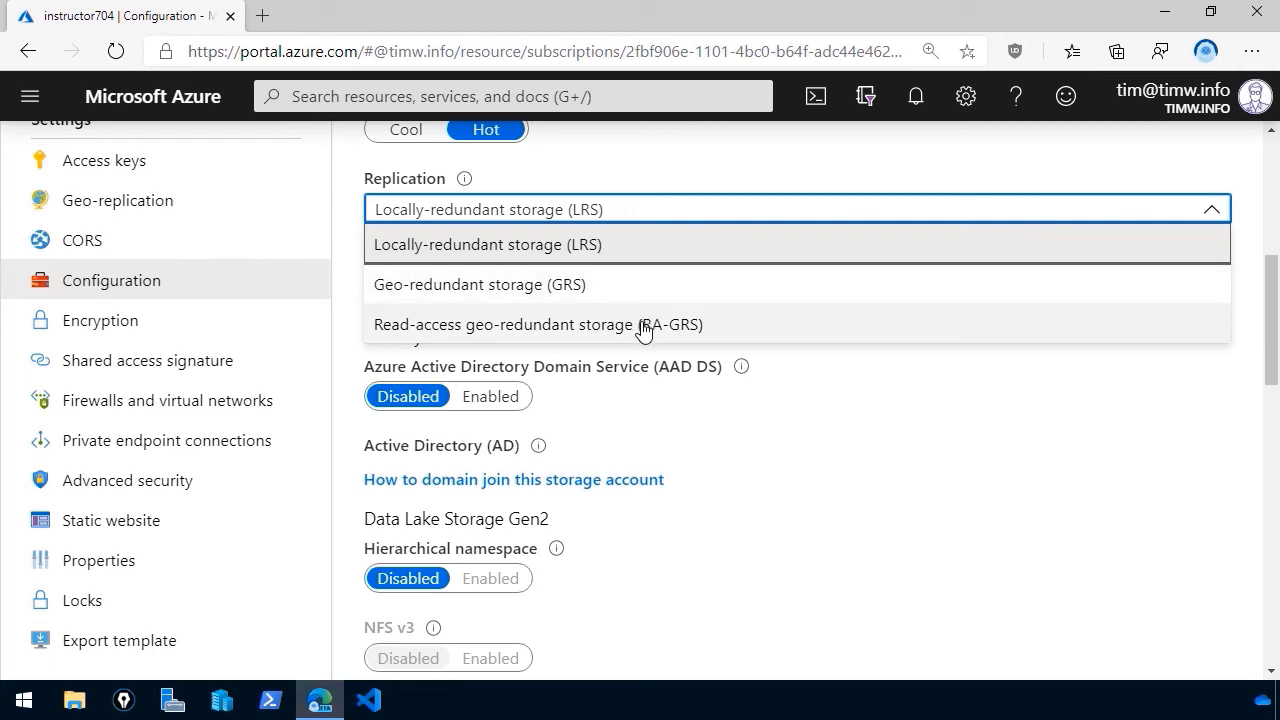
pyautogui.click(479, 284)
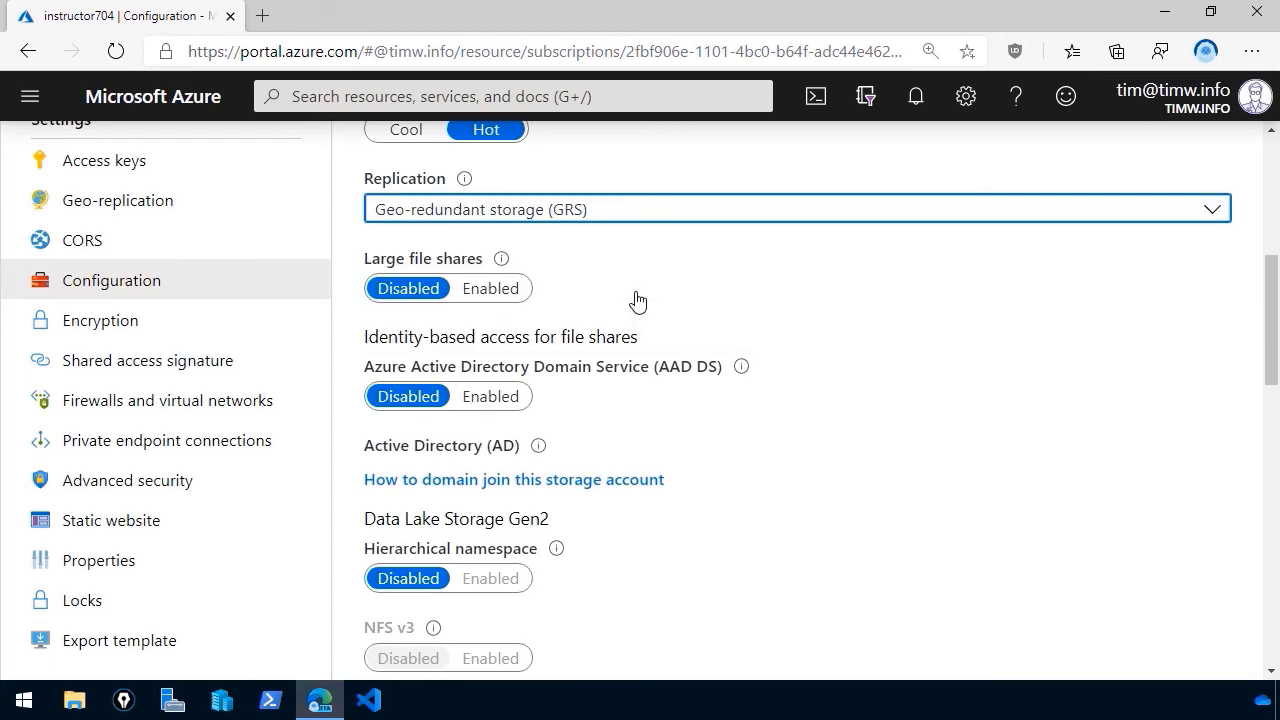
pyautogui.moveTo(640, 320)
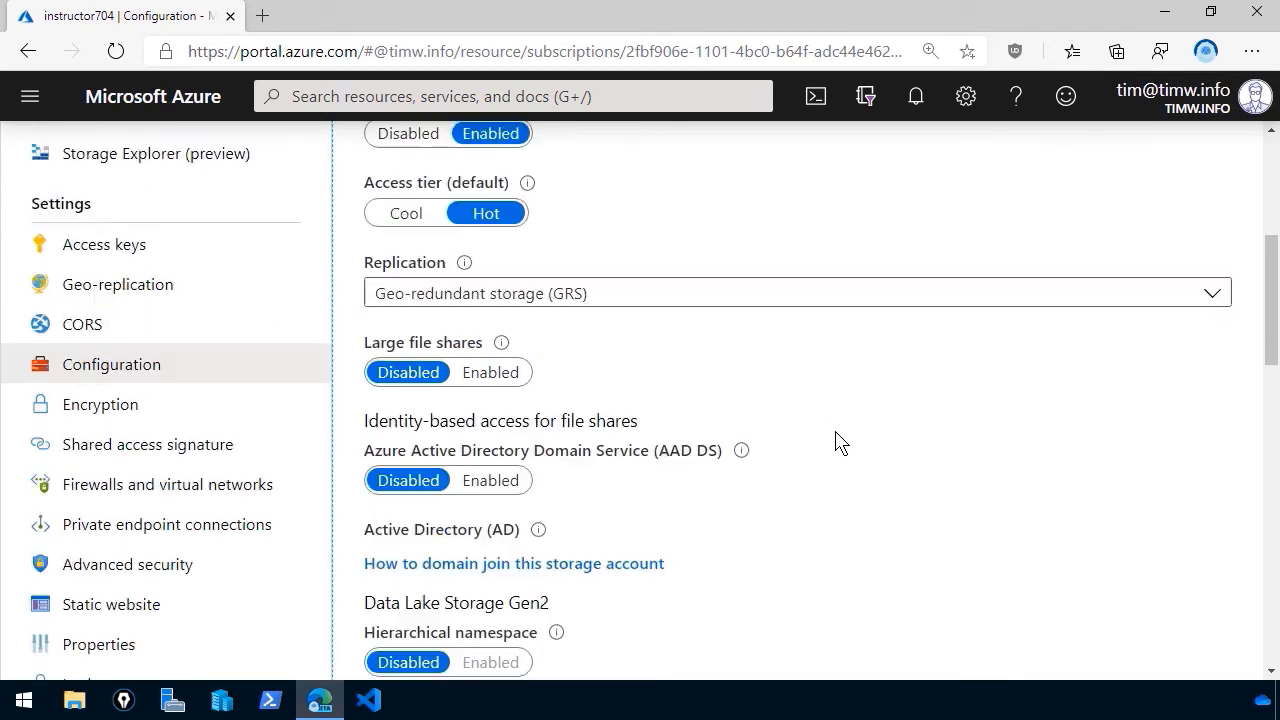
pyautogui.scroll(3)
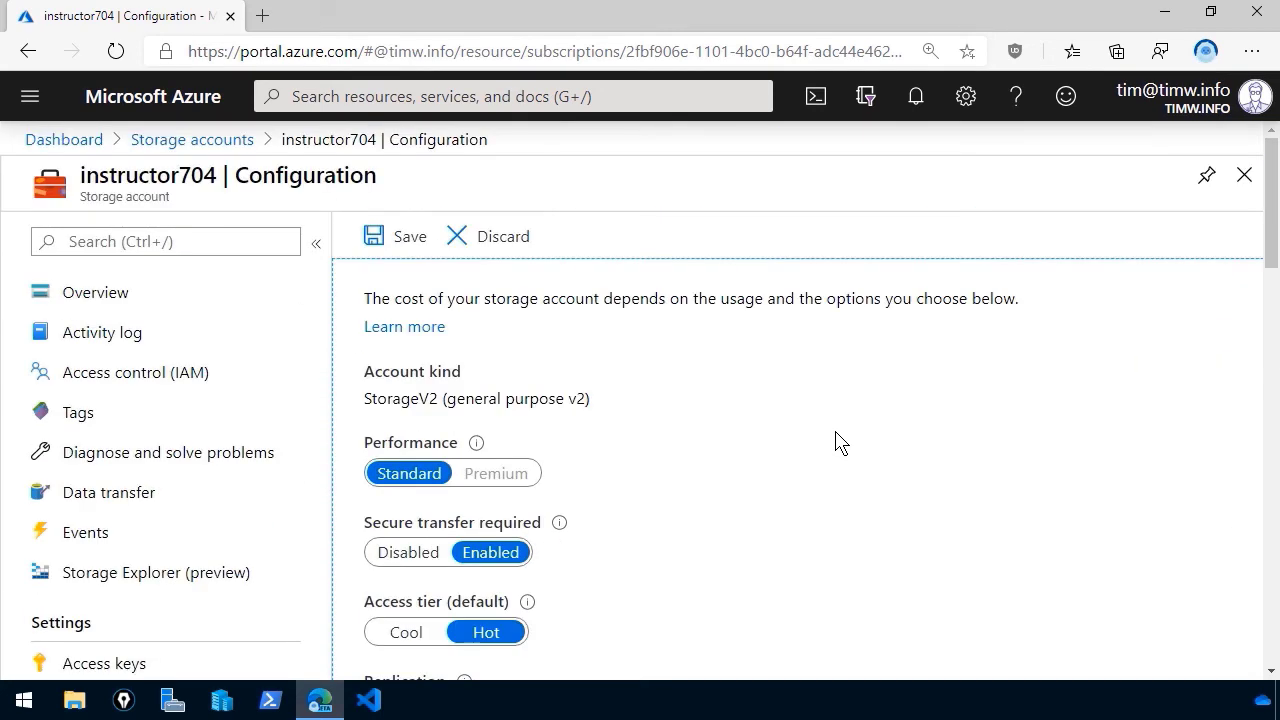
pyautogui.moveTo(847, 503)
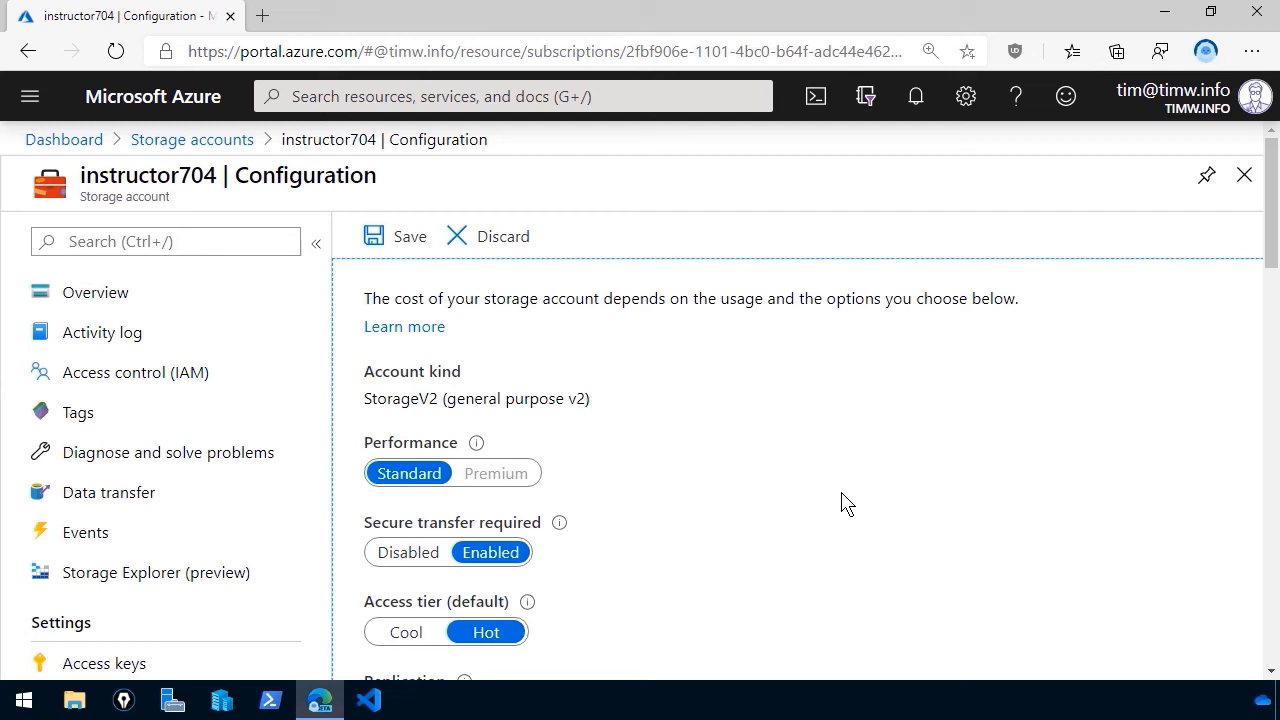
pyautogui.moveTo(203, 390)
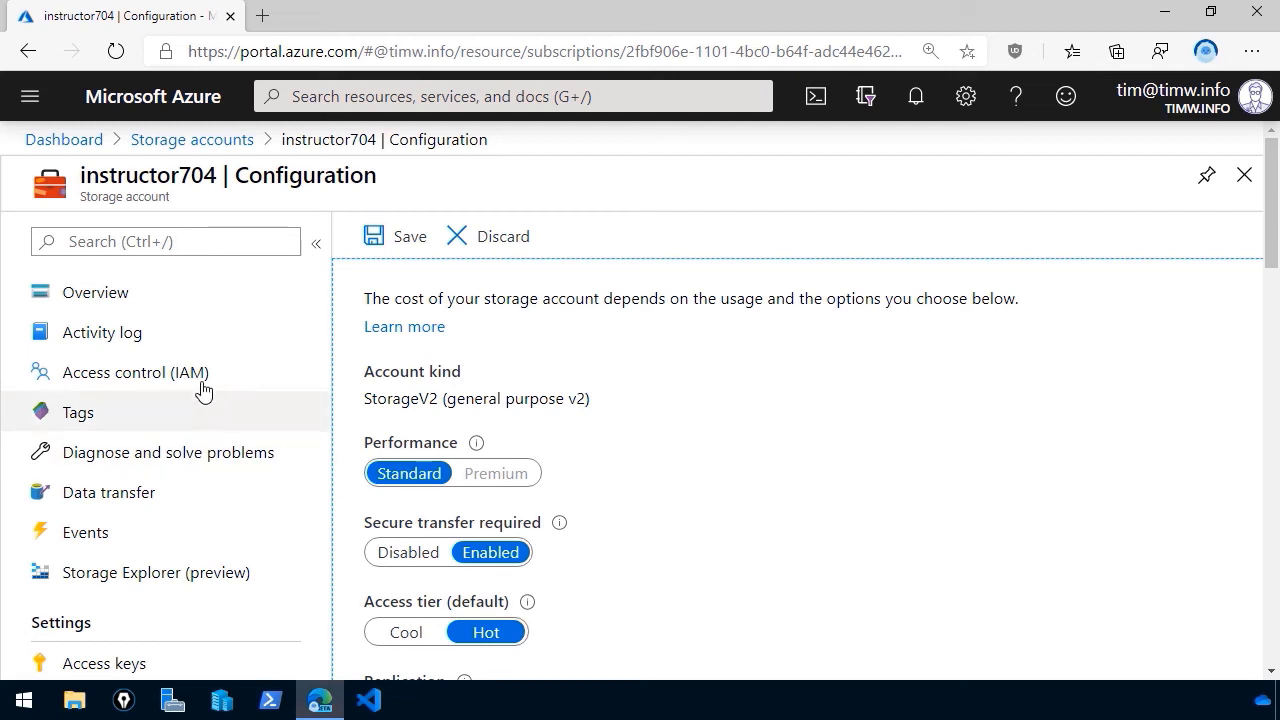
# - Filter instructor704's IAM roles by 'blob' and widen the Name column to show Storage Blob roles
pyautogui.click(134, 372)
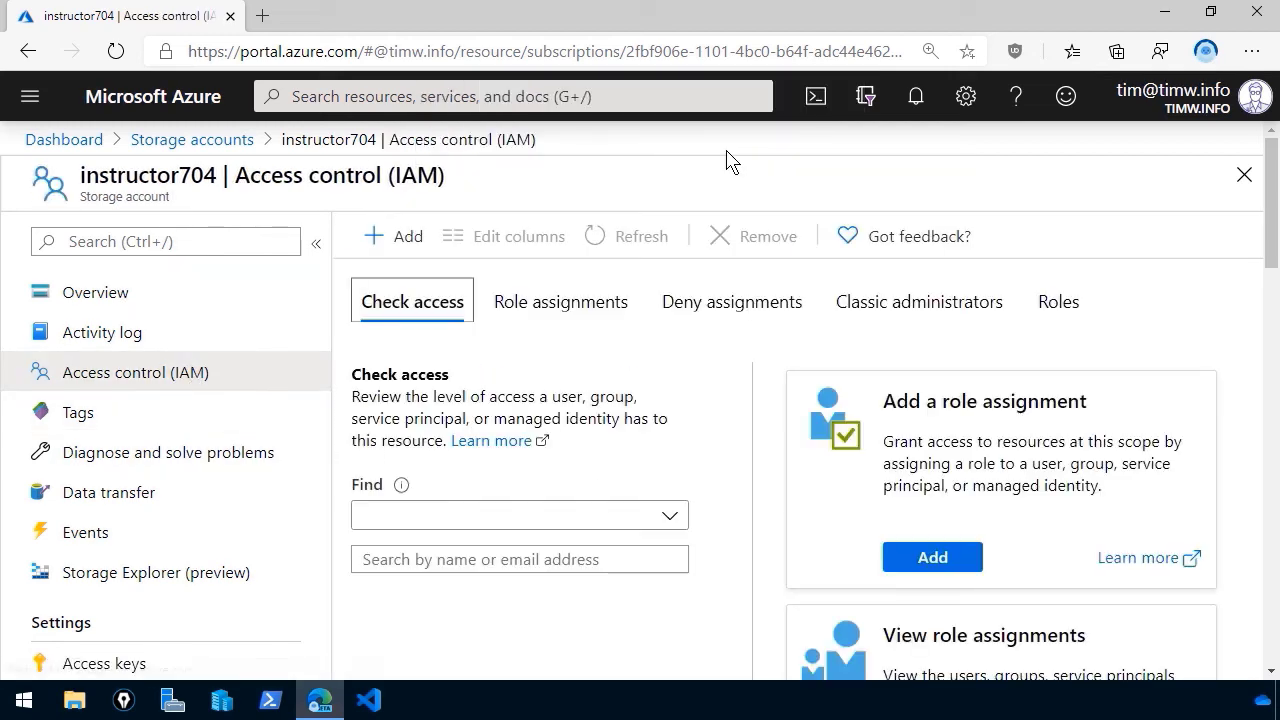
pyautogui.click(518, 514)
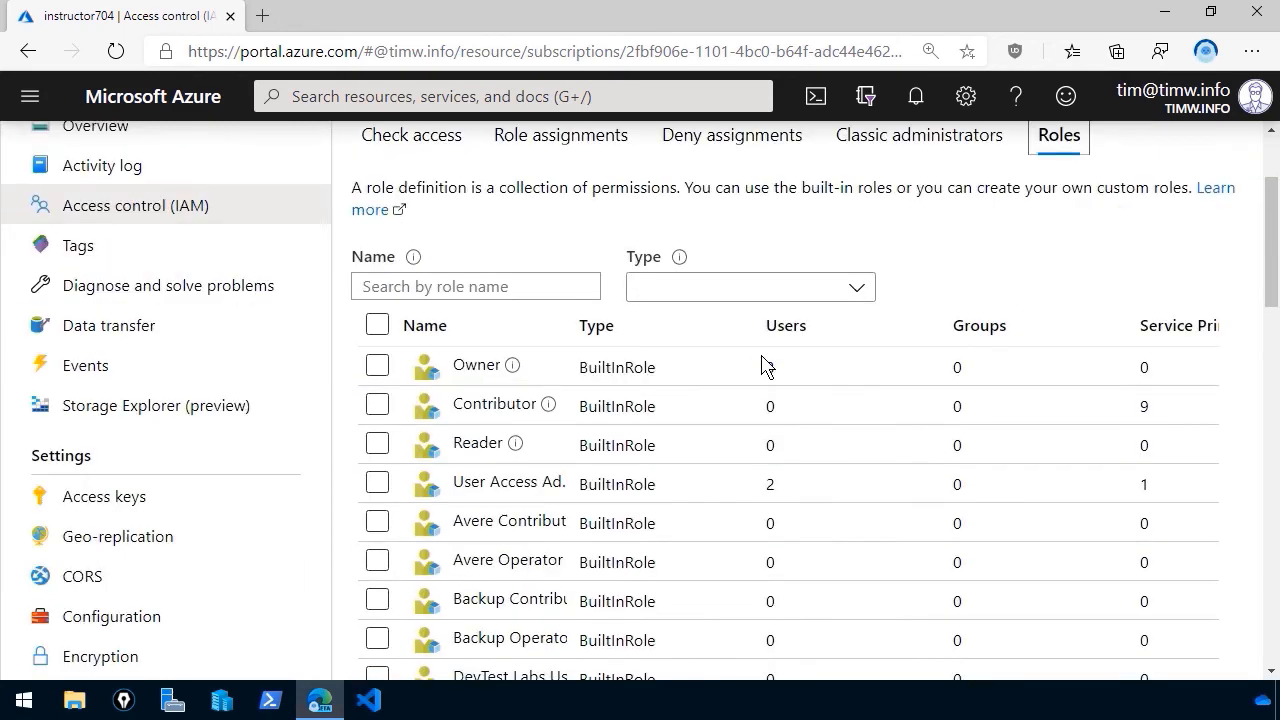
pyautogui.scroll(-3)
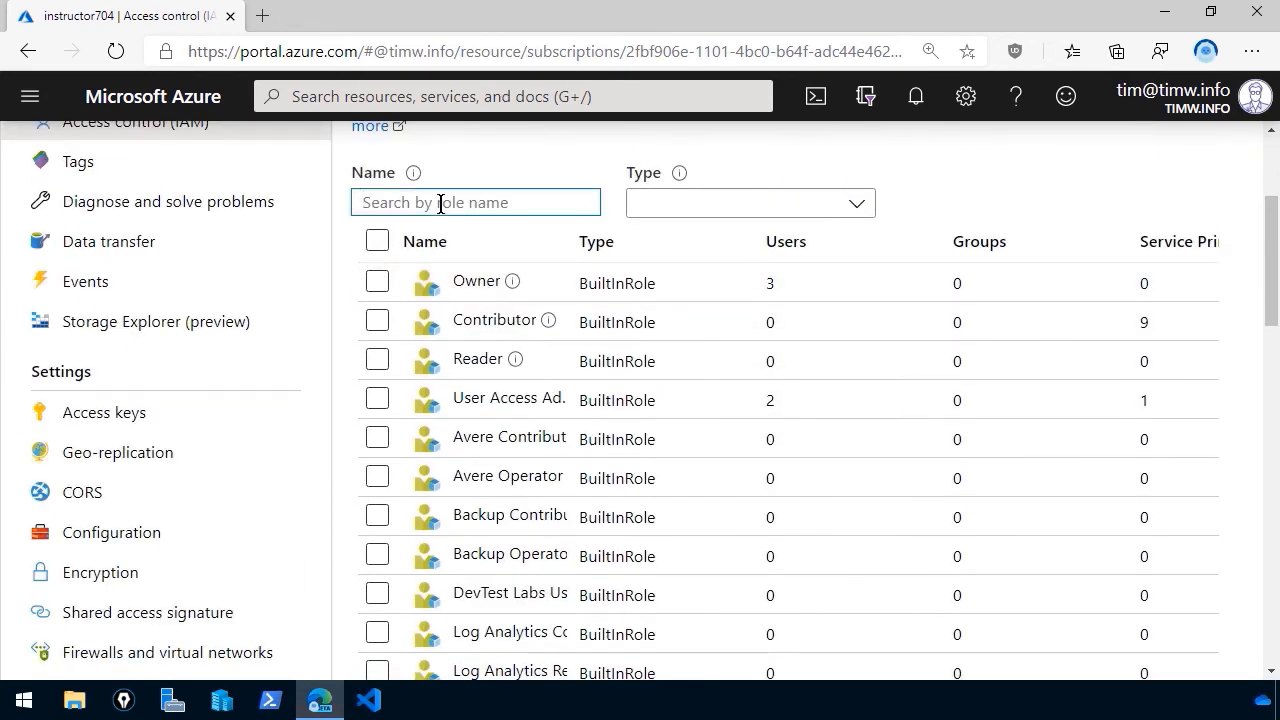
pyautogui.write('blob')
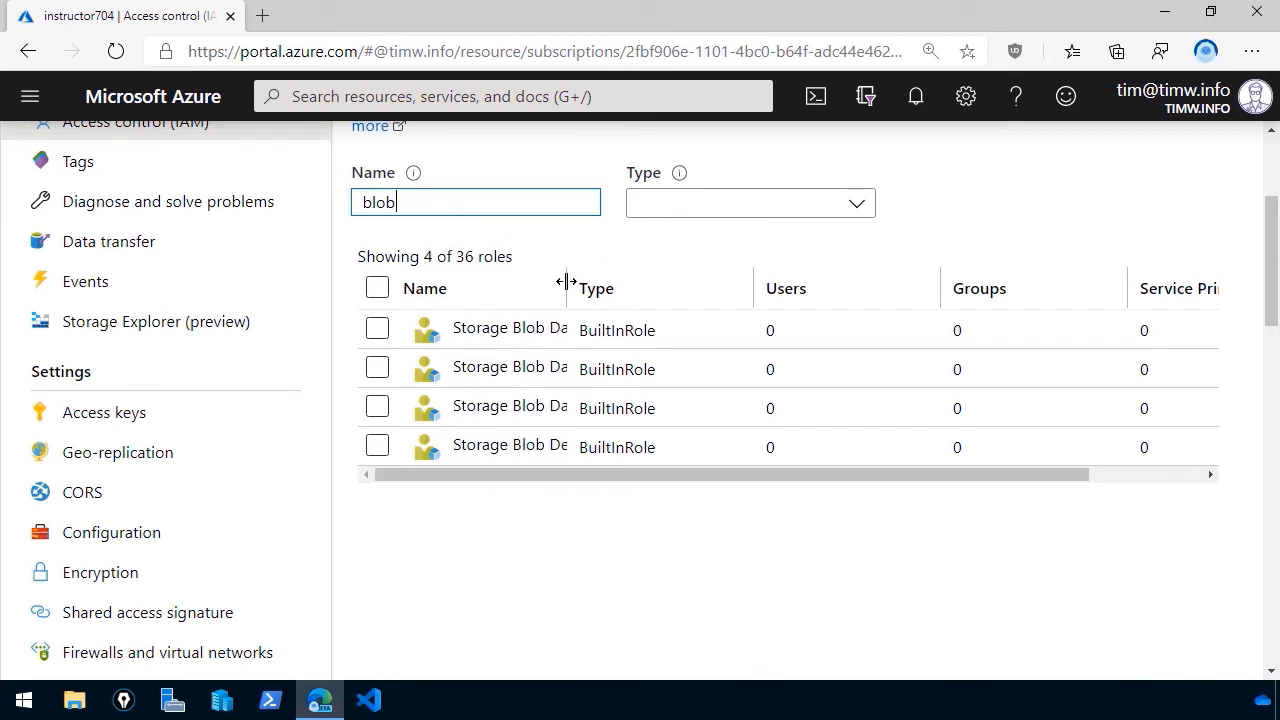
pyautogui.moveTo(566, 288); pyautogui.dragTo(730, 288)
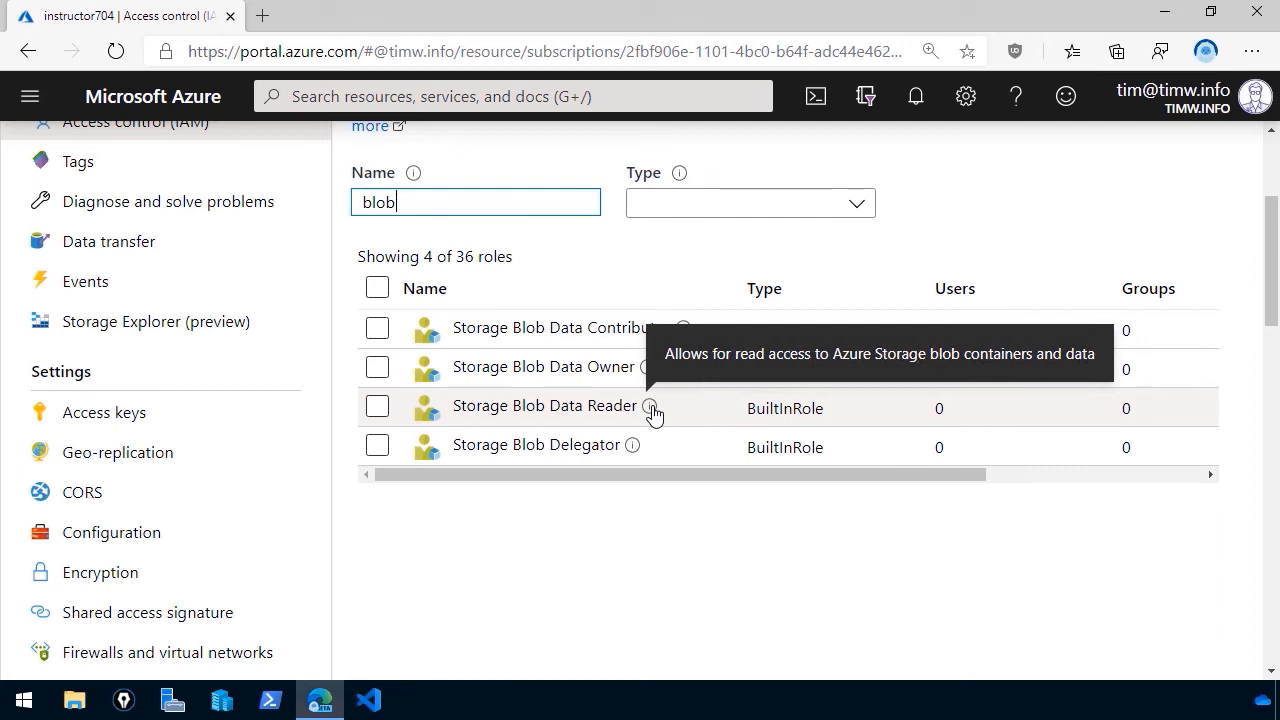
# - Show instructor704's Access keys page with its two keys and connection strings
pyautogui.click(103, 412)
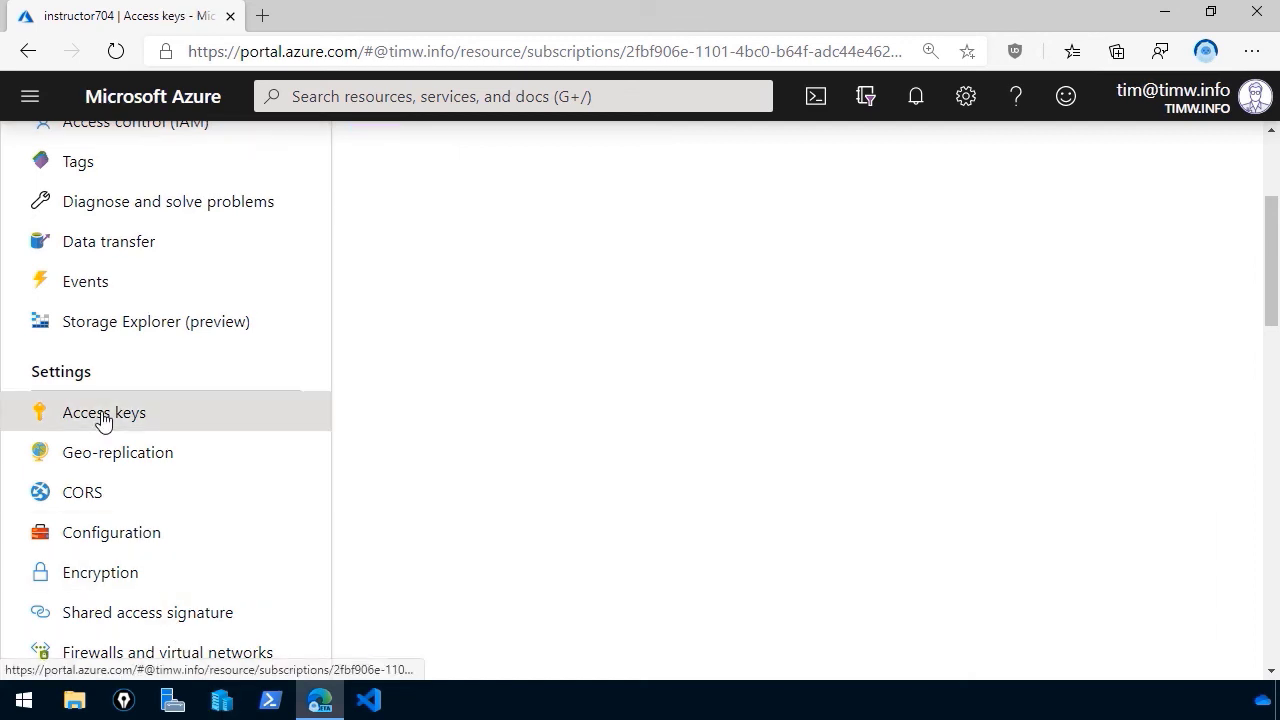
pyautogui.click(103, 412)
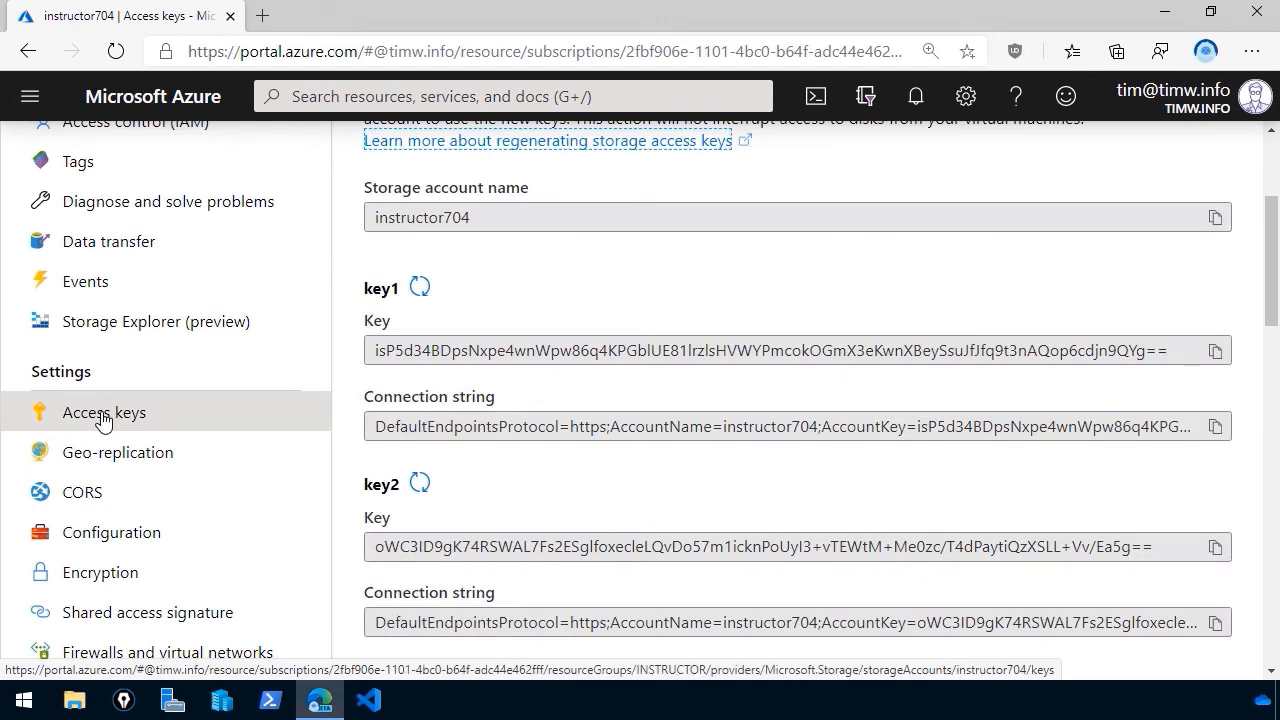
pyautogui.scroll(3)
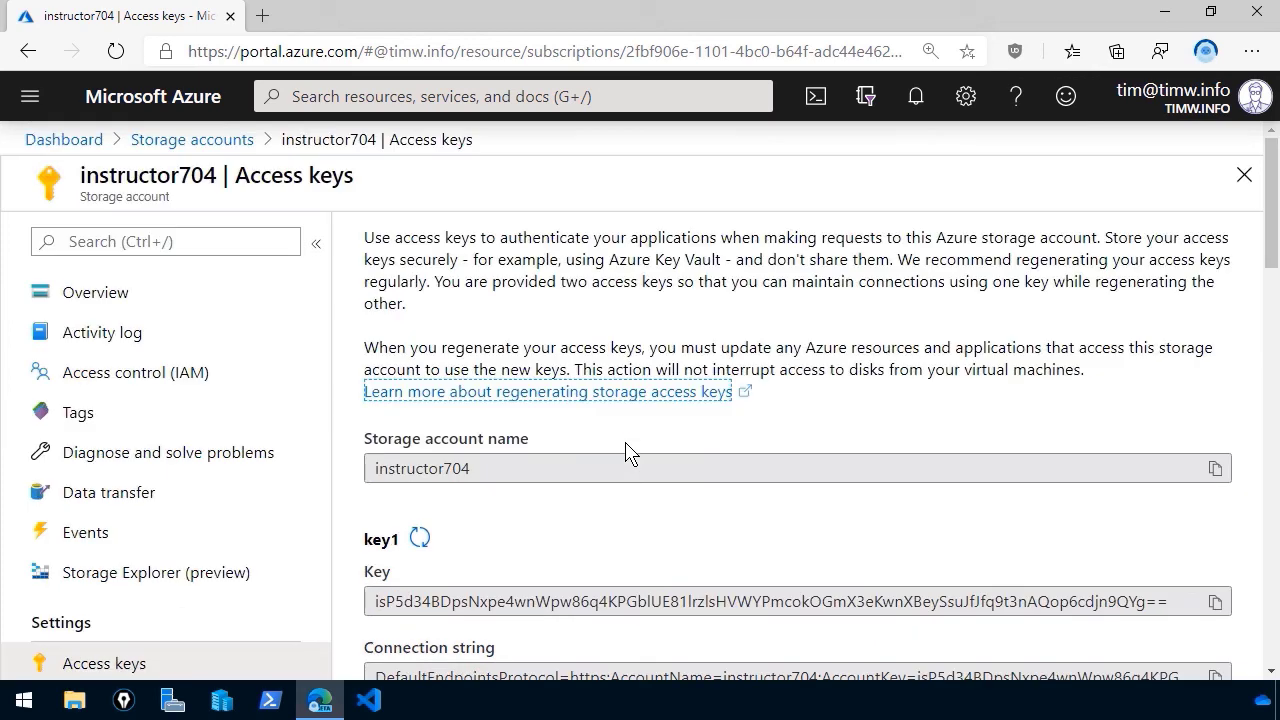
pyautogui.moveTo(626, 478)
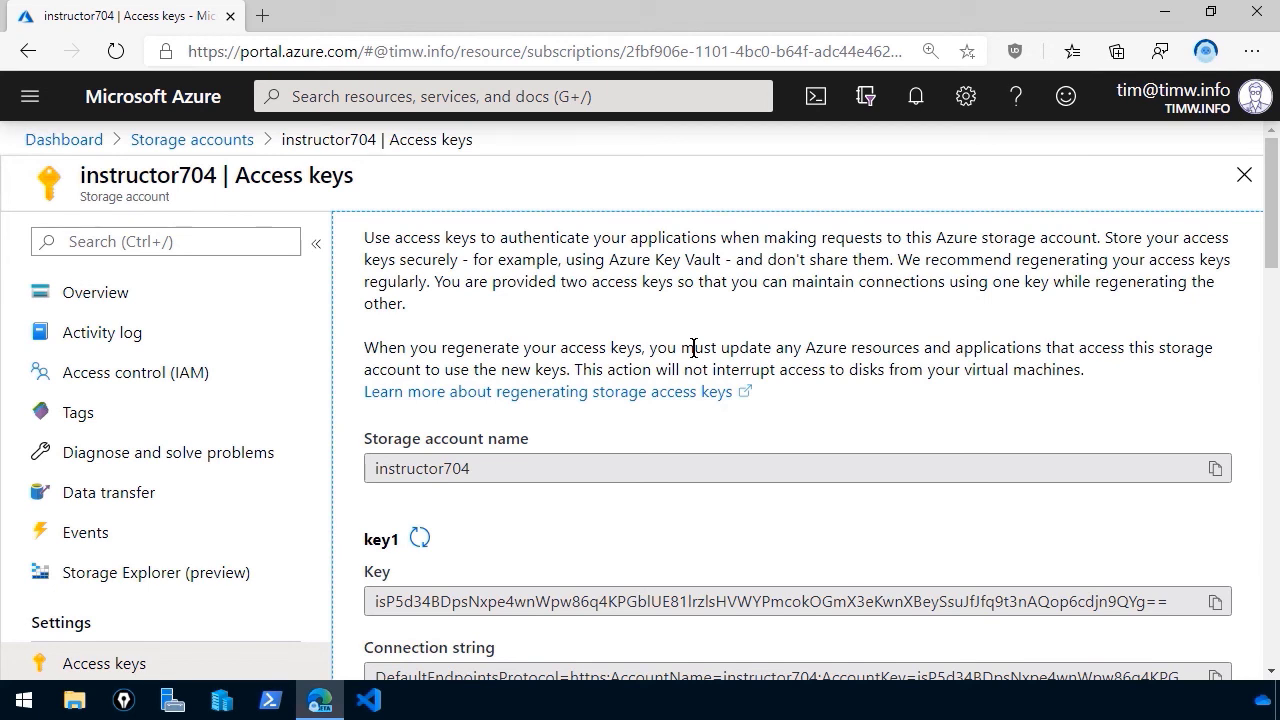
# - Enable blob soft delete on the Data protection page and set retention to 365 days
pyautogui.write('protec')
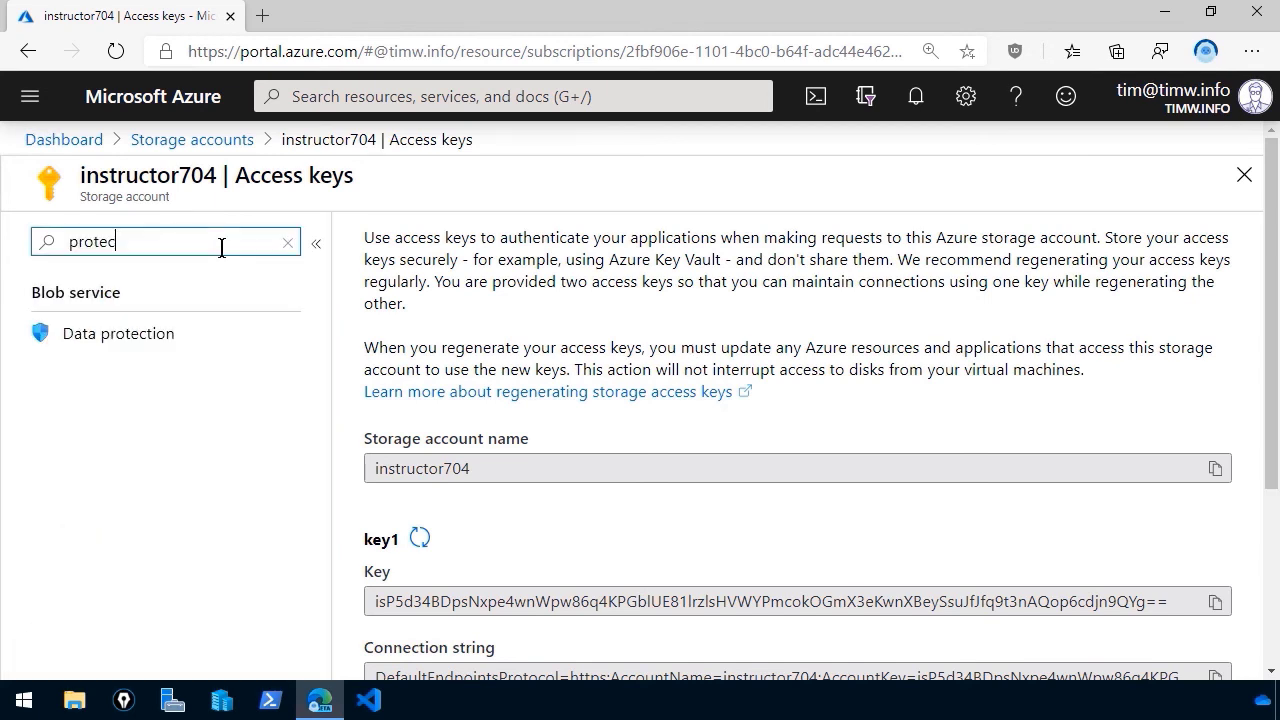
pyautogui.click(118, 333)
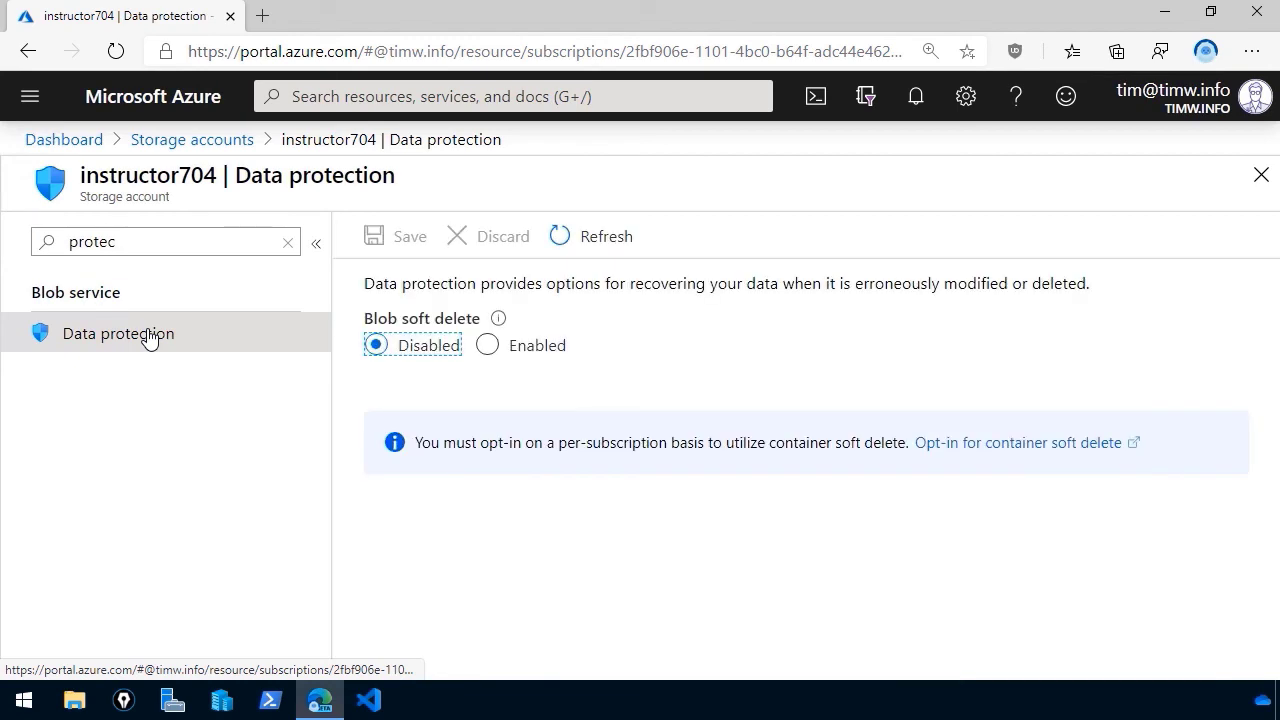
pyautogui.click(487, 344)
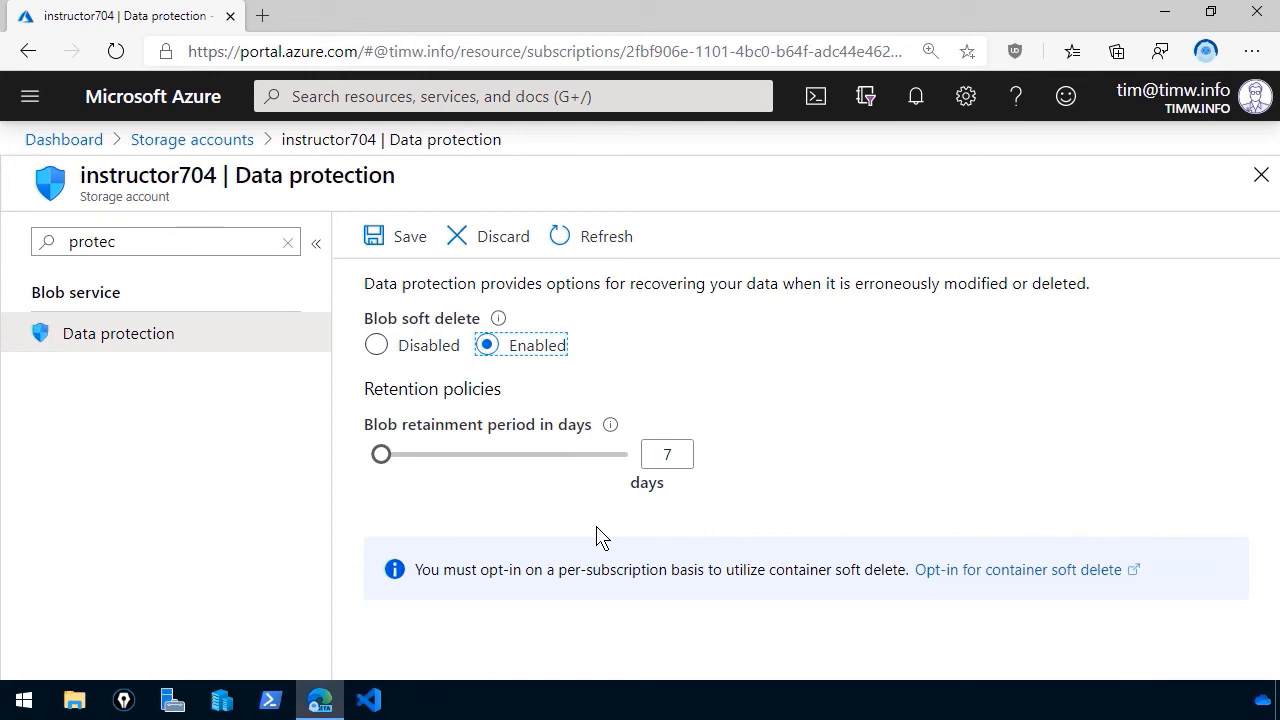
pyautogui.moveTo(548, 541)
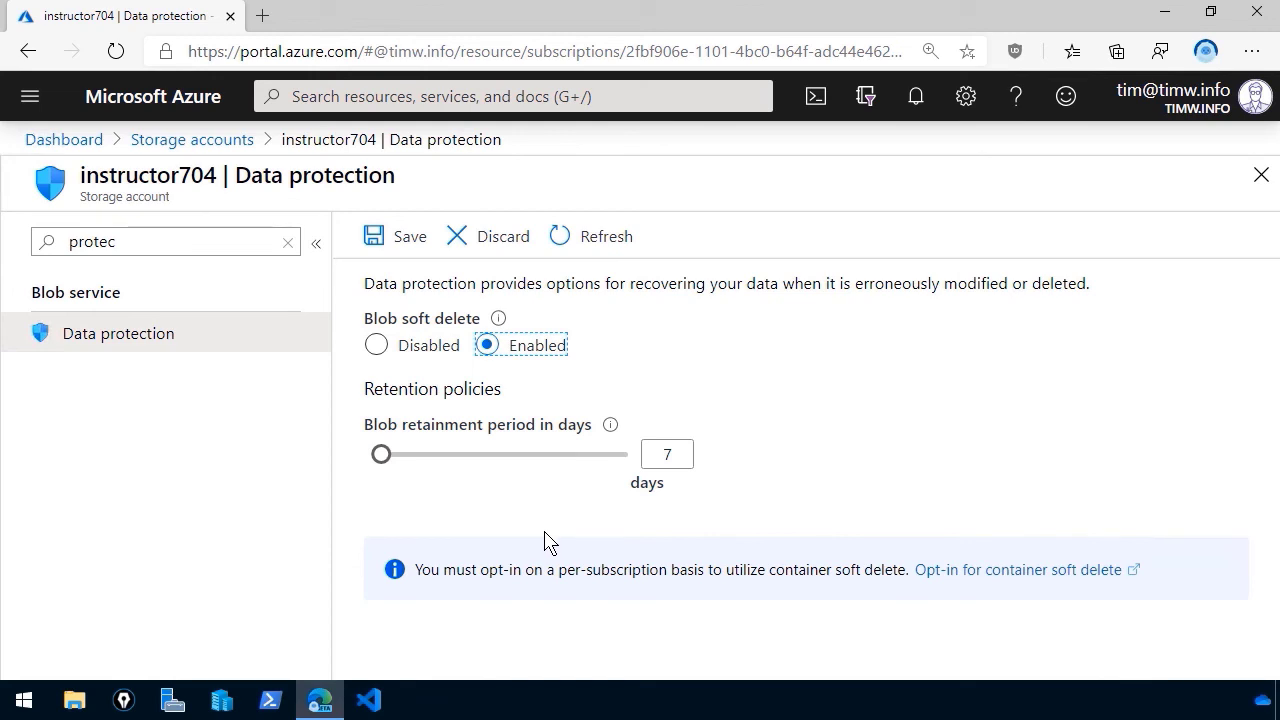
pyautogui.moveTo(420, 513)
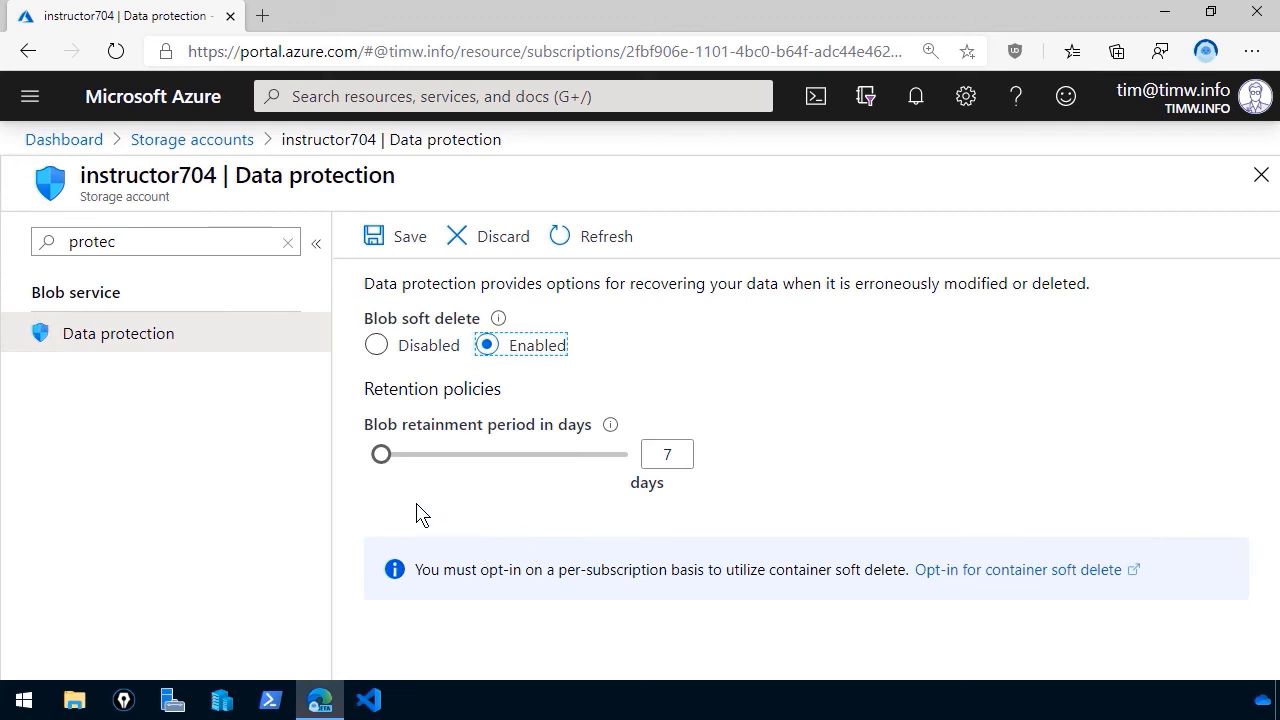
pyautogui.moveTo(382, 454); pyautogui.dragTo(382, 454)
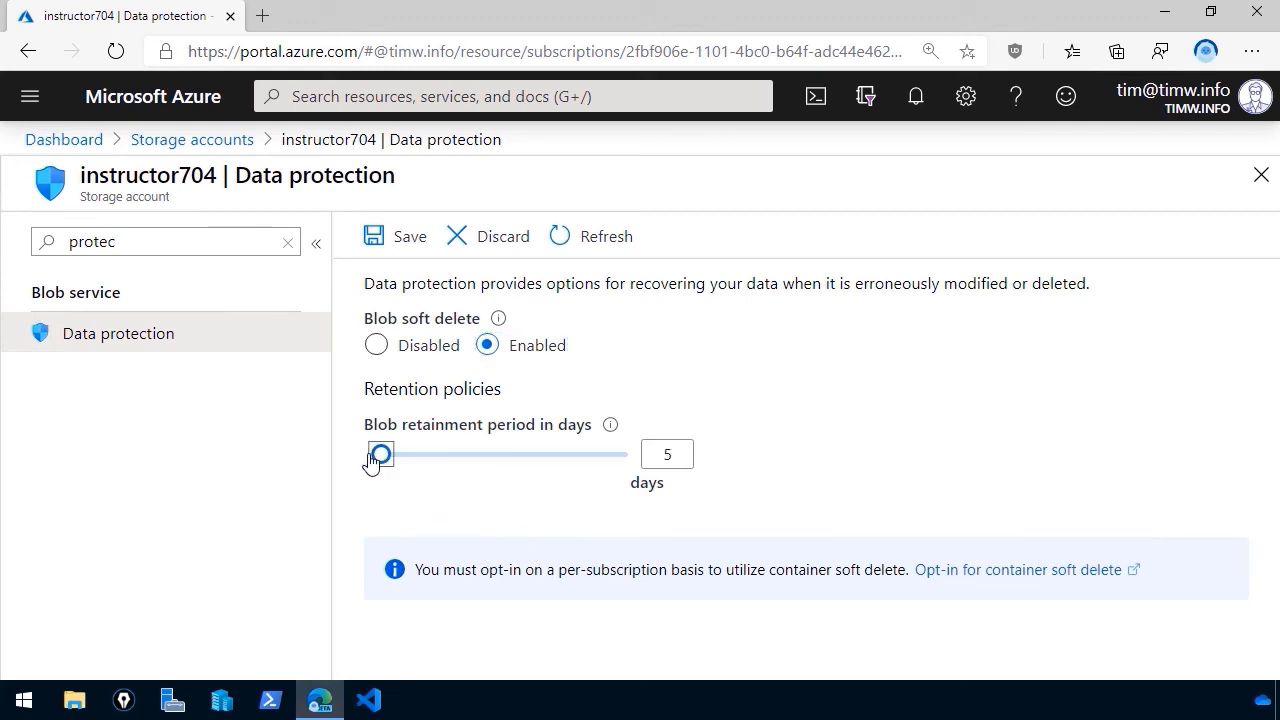
pyautogui.moveTo(381, 453); pyautogui.dragTo(627, 453)
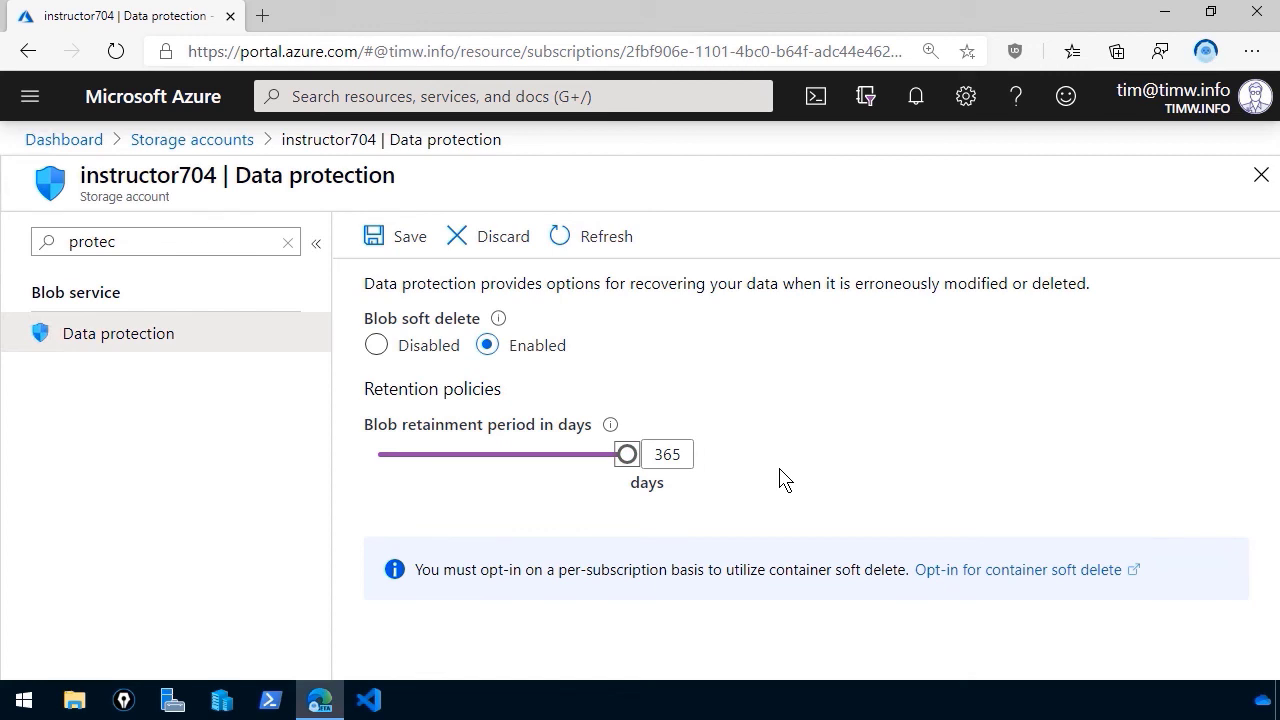
# - Save the Data protection settings with blob soft delete at 365-day retention
pyautogui.click(395, 235)
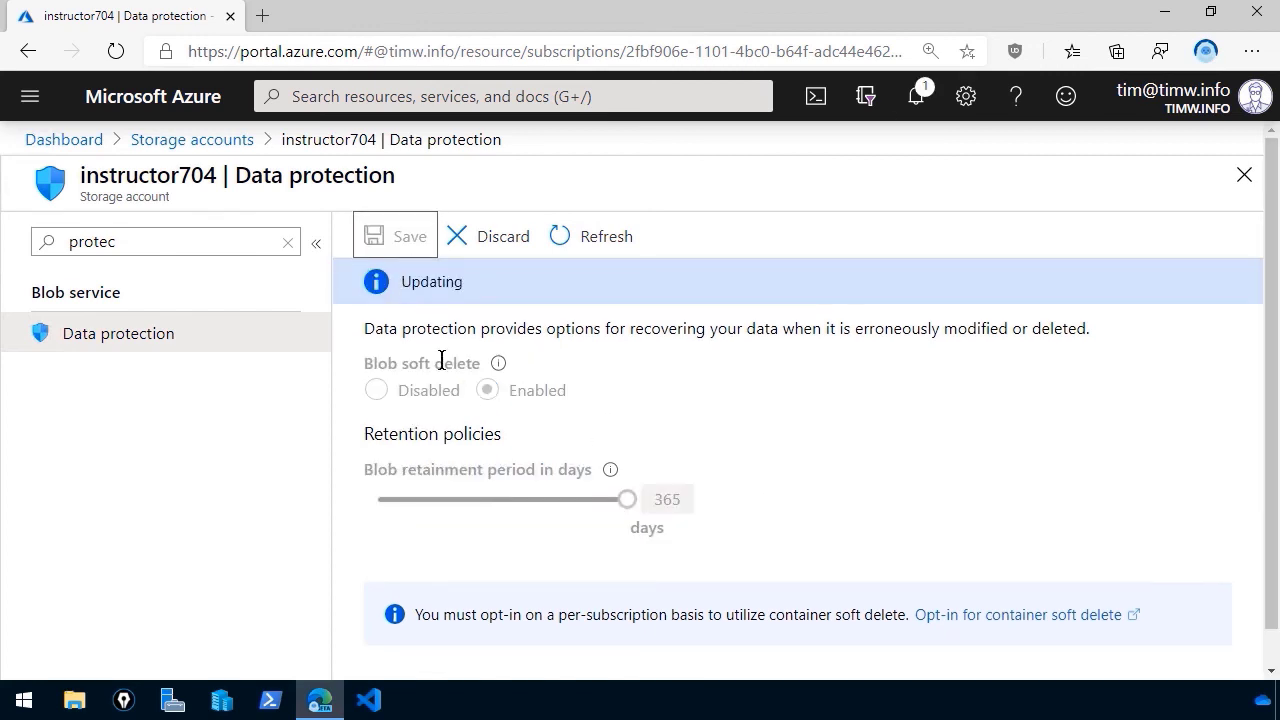
pyautogui.moveTo(699, 568)
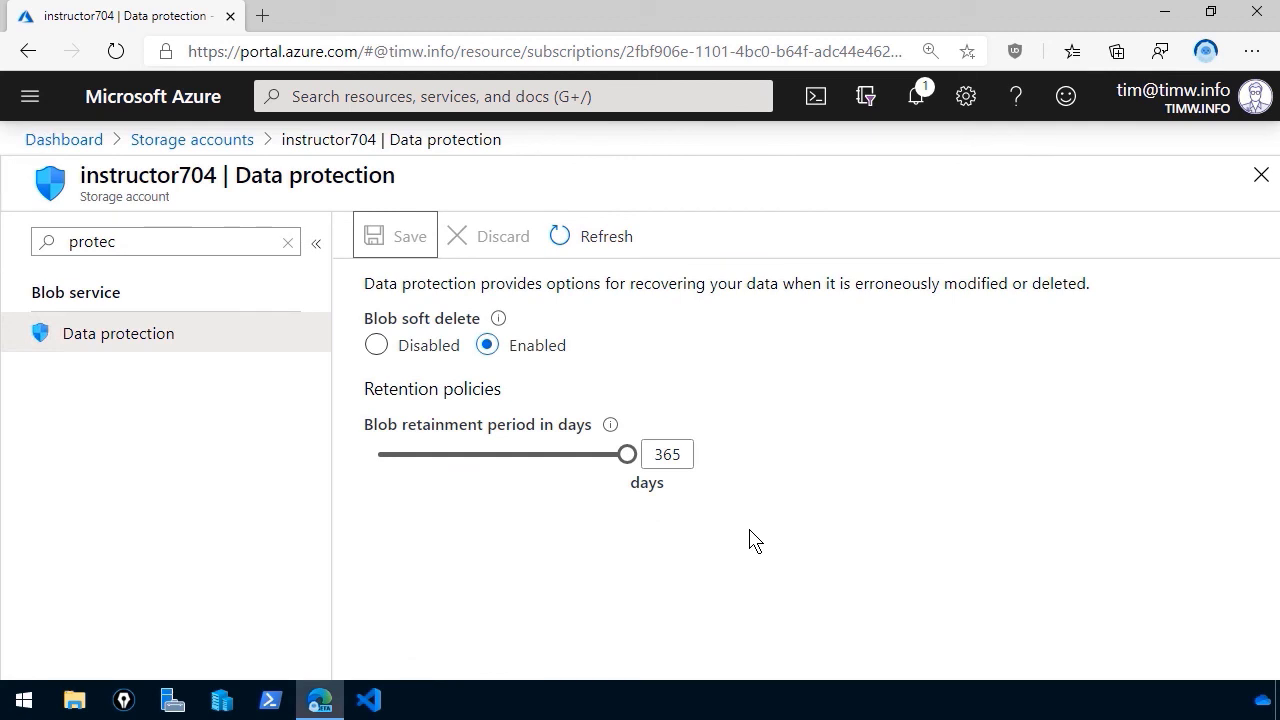
pyautogui.moveTo(727, 399)
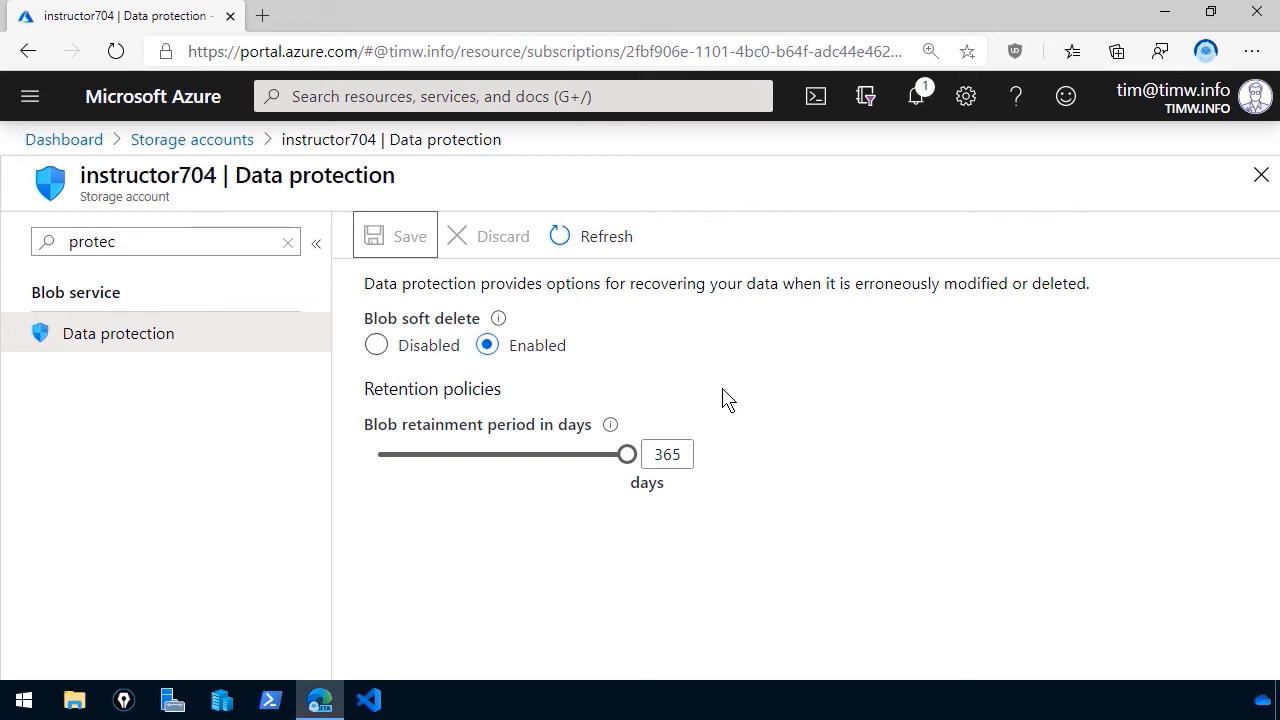
pyautogui.moveTo(585, 560)
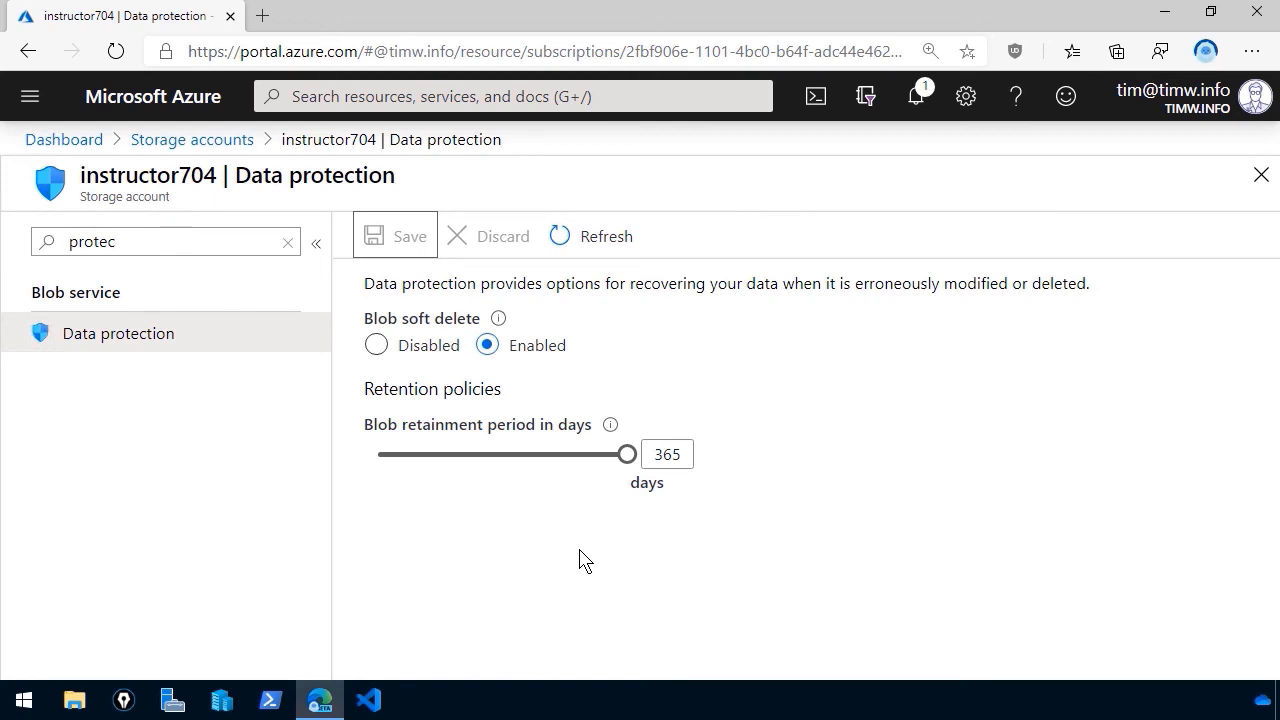
pyautogui.moveTo(578, 568)
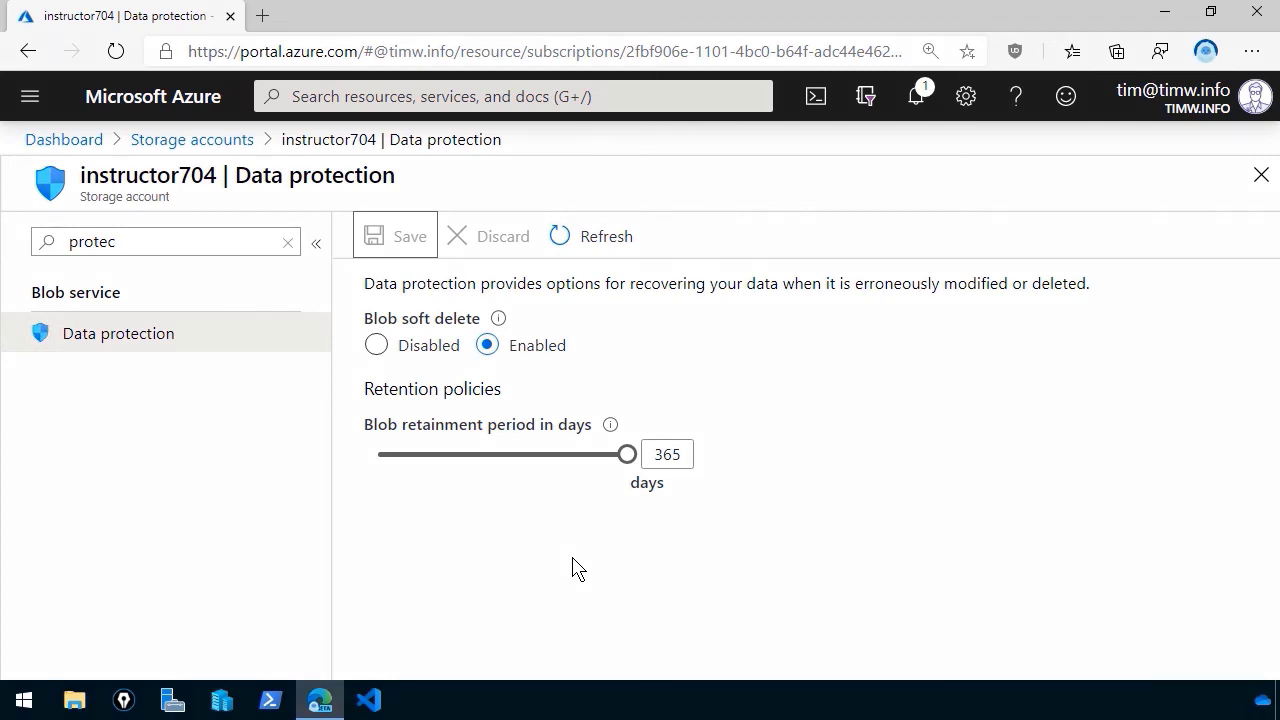